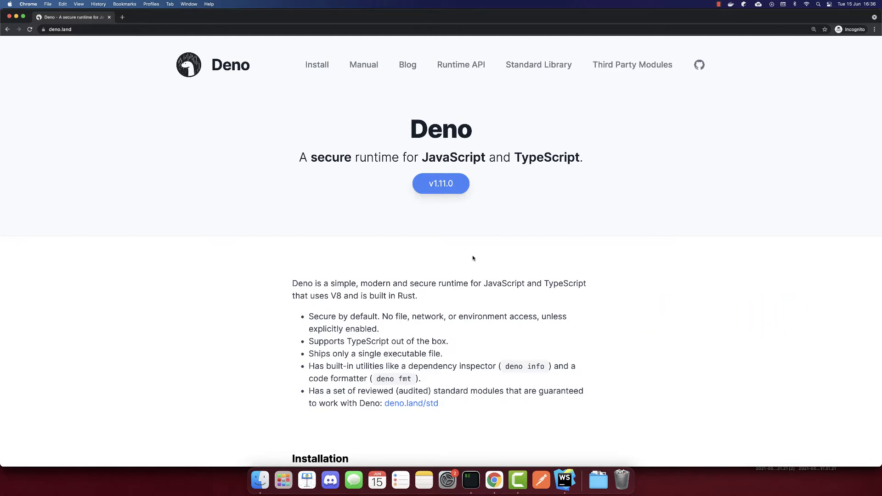
# Scroll the Deno homepage to Getting Started and copy the server.ts Hello World example
pyautogui.scroll(-3)
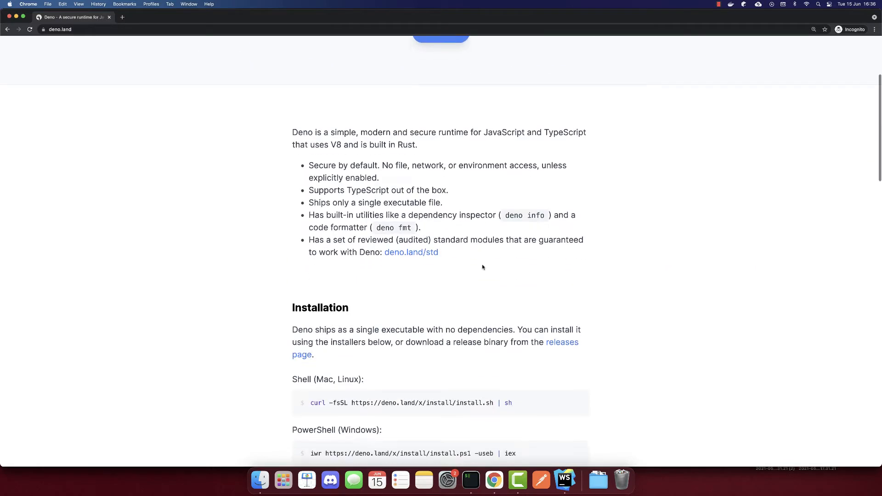
pyautogui.scroll(-3)
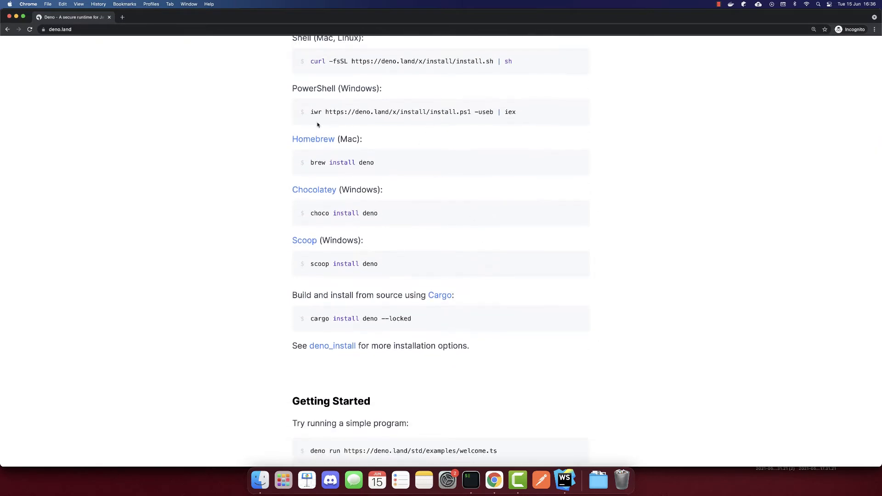
pyautogui.scroll(-3)
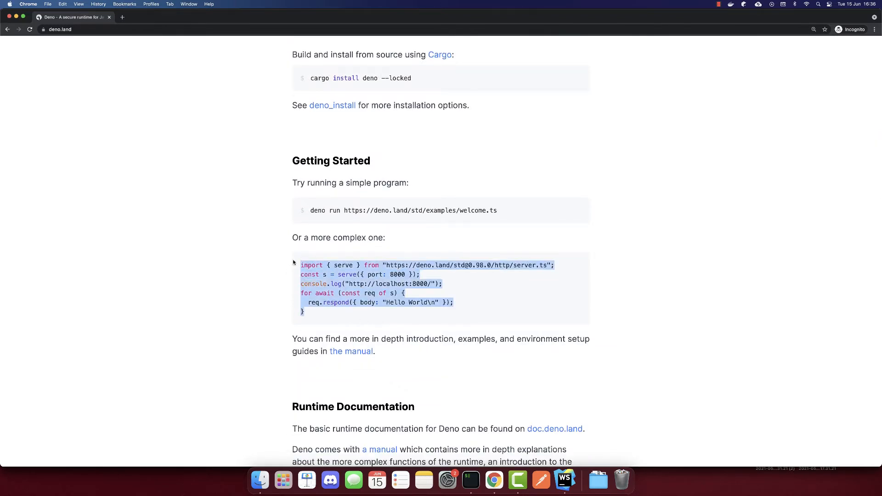
pyautogui.click(565, 481)
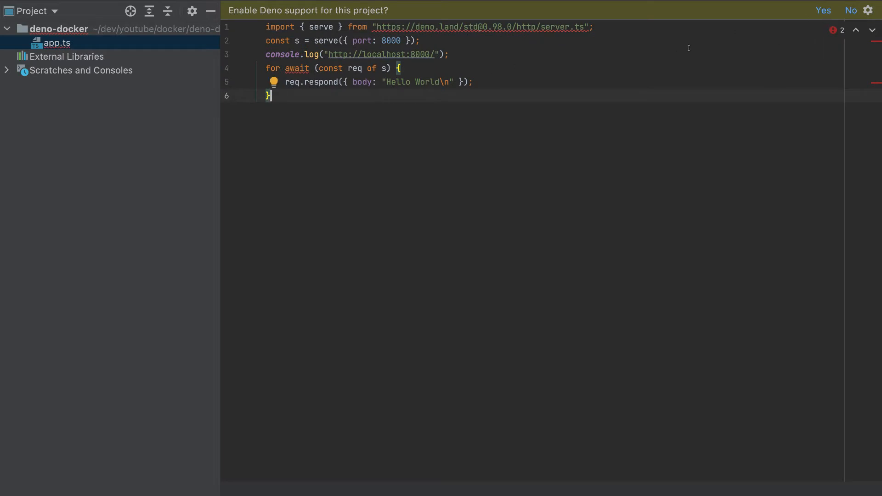
# Enable Deno support for the project and run app.ts with deno run
pyautogui.click(851, 10)
pyautogui.write('d')
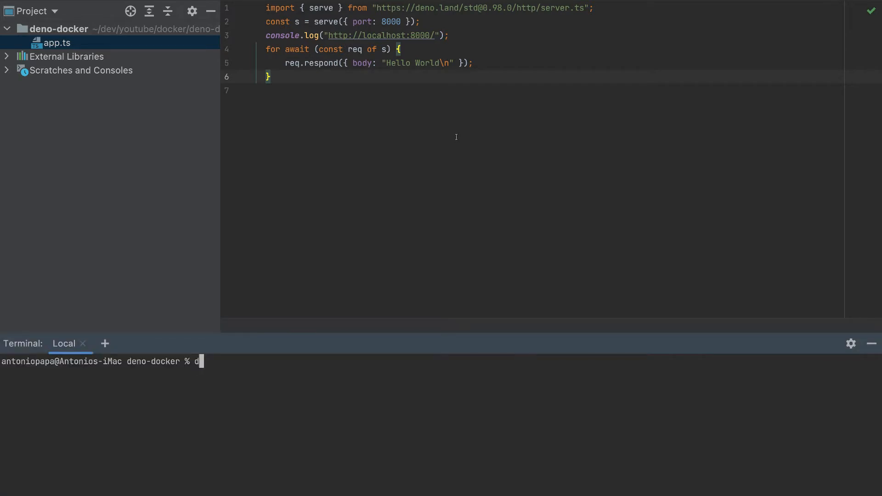
pyautogui.write('eno run app.ts')
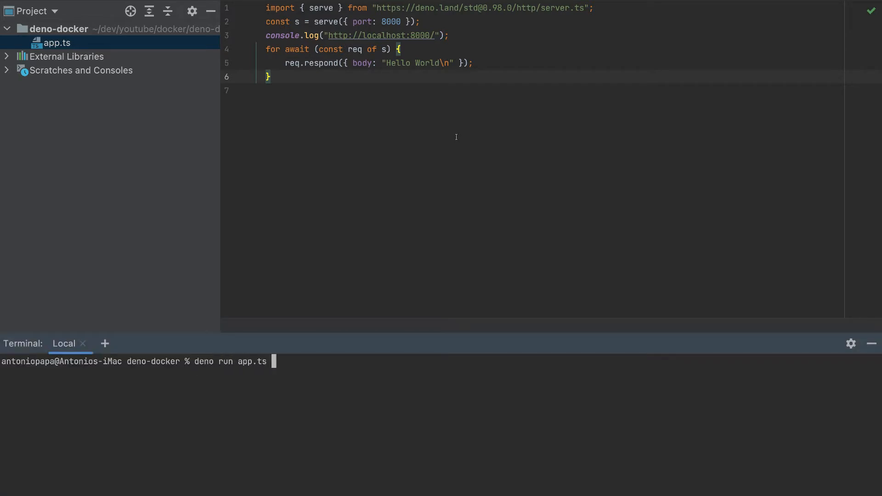
pyautogui.press('Enter')
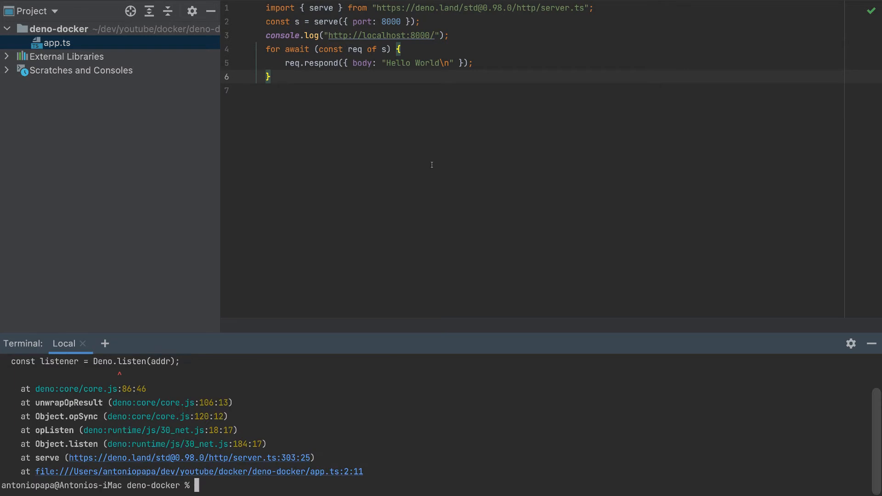
# Rerun app.ts with deno run and the --allow-net flag for network access
pyautogui.write('deno run app.ts')
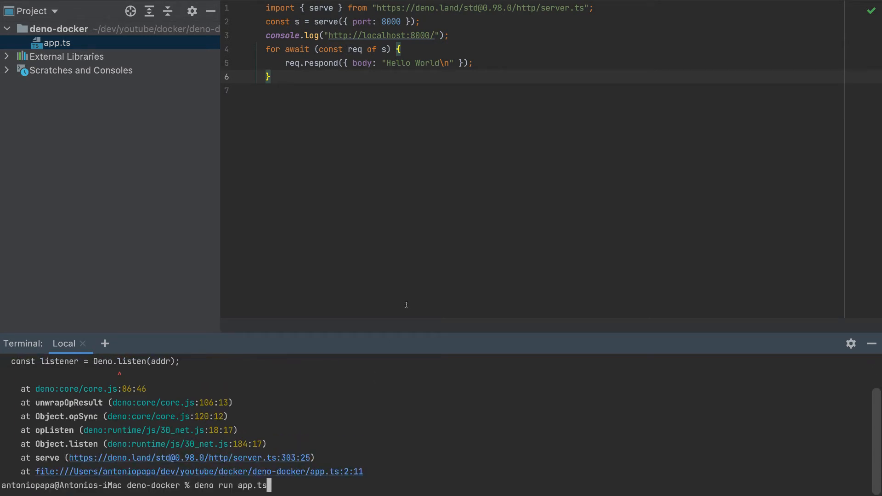
pyautogui.write('-')
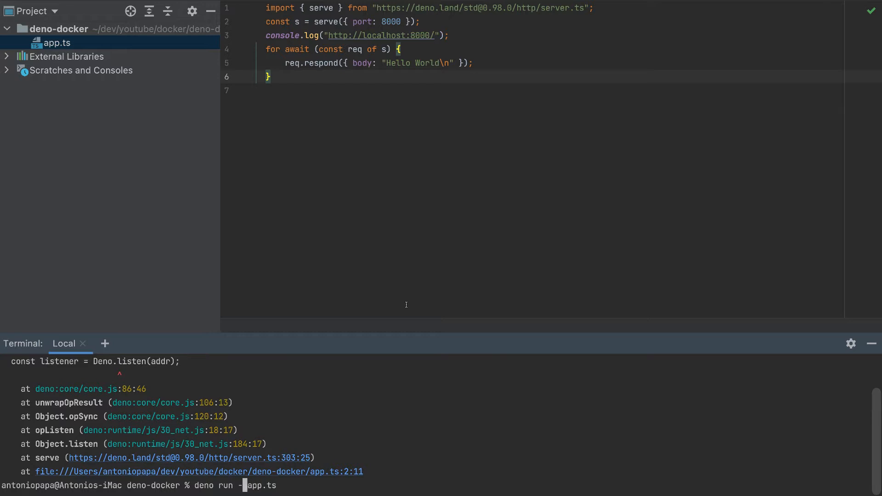
pyautogui.write('--allow-ne')
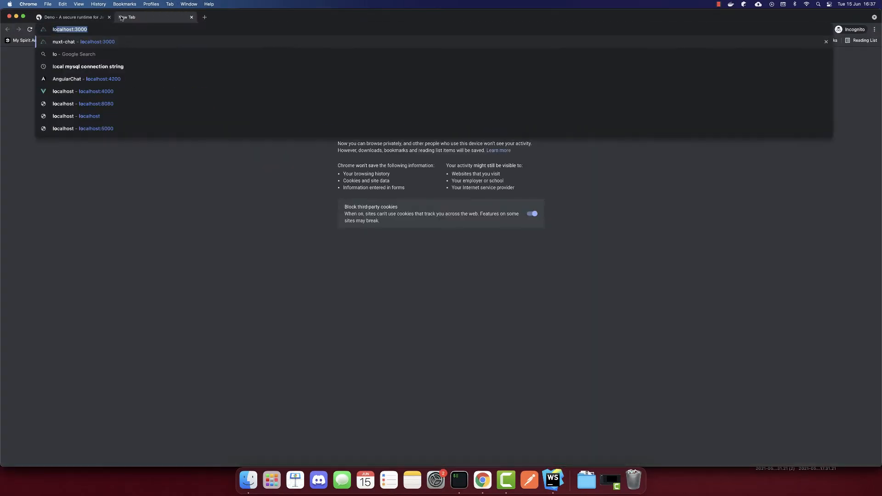
# Visit localhost:8000 in a new Chrome tab to check the local server responds
pyautogui.write('localhost:80')
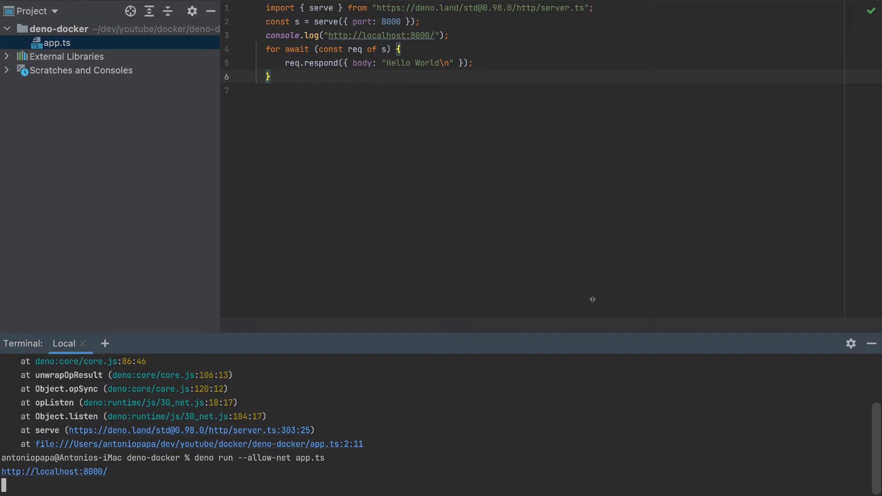
pyautogui.moveTo(409, 430)
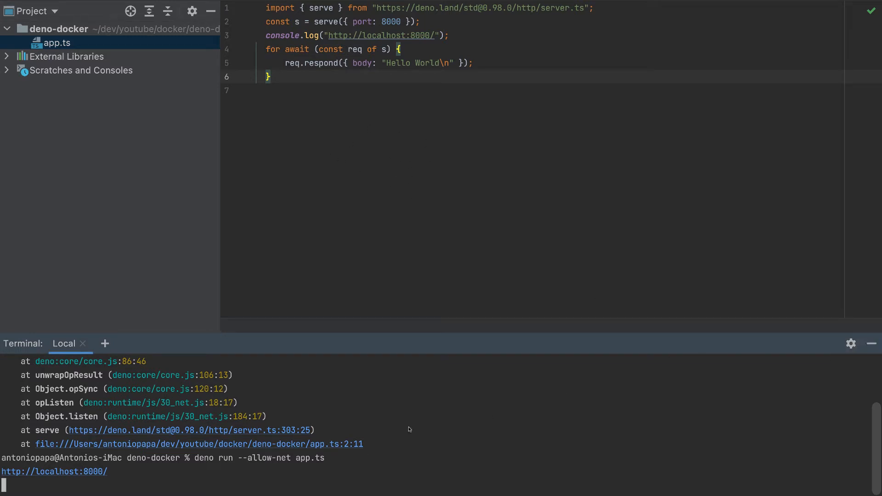
# Hide the terminal and create a new file named Dockerfile in the deno-docker project
pyautogui.click(871, 344)
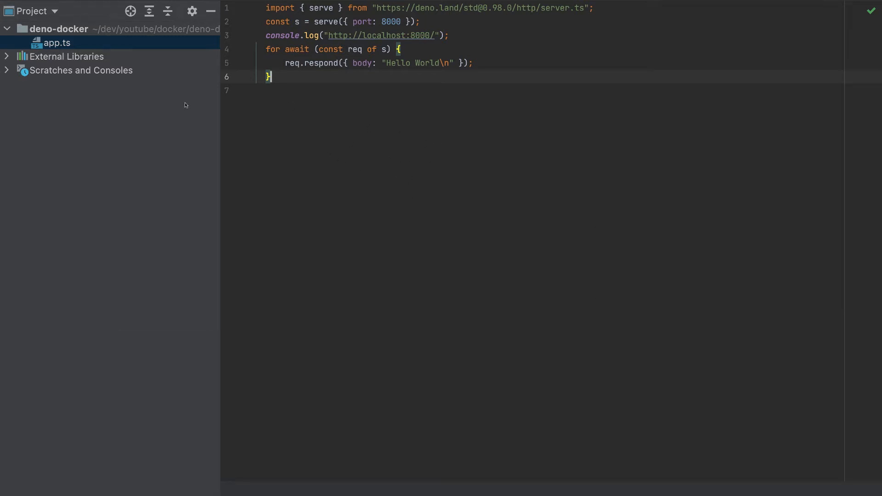
pyautogui.rightClick(56, 28)
pyautogui.write('Dockerfi')
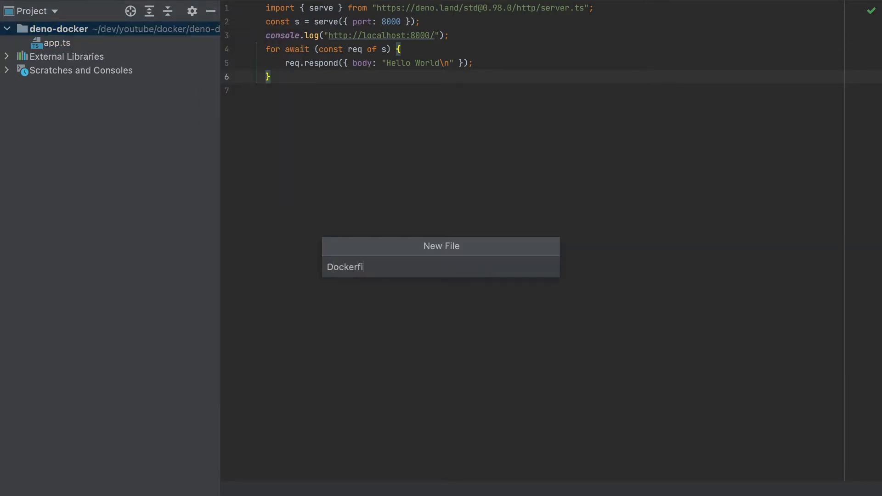
pyautogui.press('Enter')
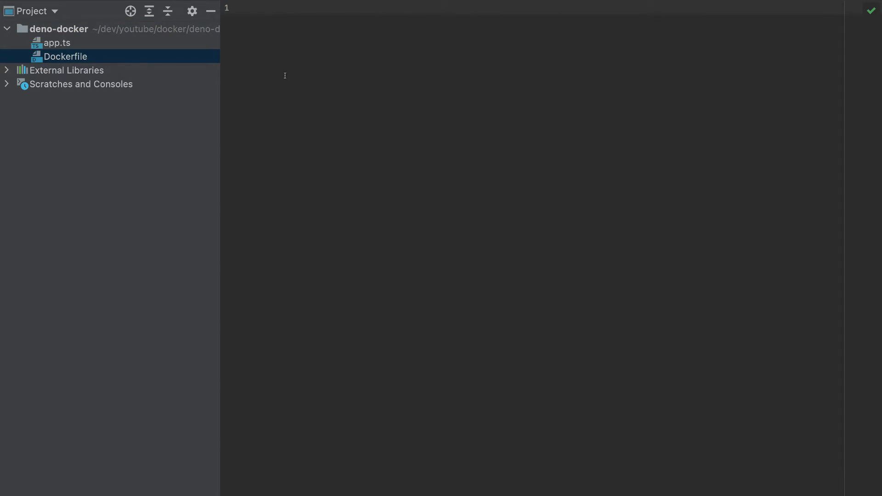
pyautogui.moveTo(346, 22)
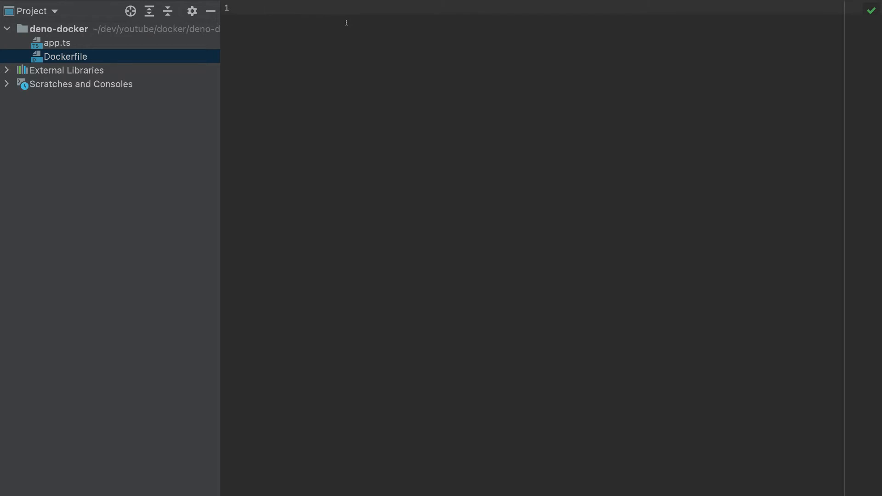
# Base the Dockerfile image on denoland/deno:1.11.0 with a FROM line
pyautogui.write('FROM denoland')
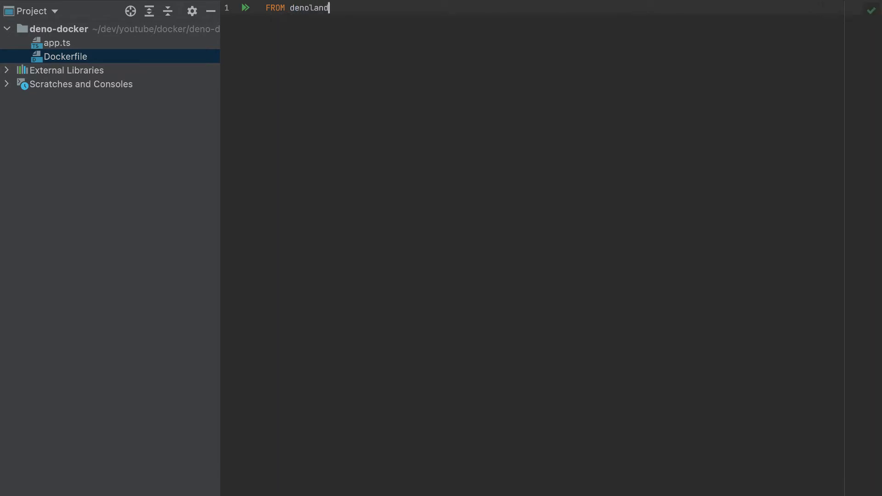
pyautogui.write('/deno')
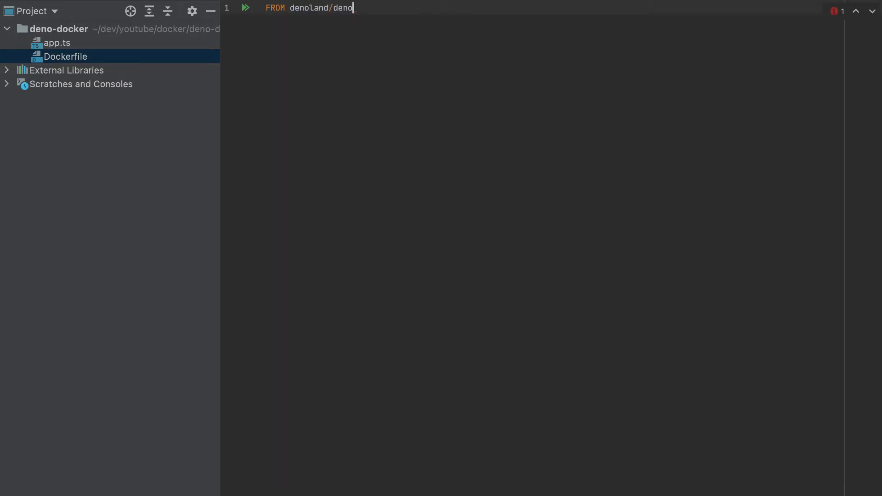
pyautogui.write(':')
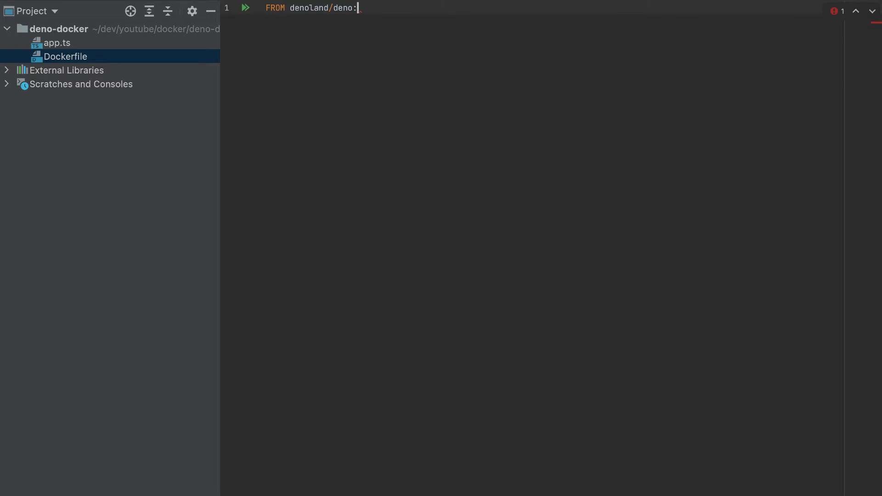
pyautogui.write('1.1')
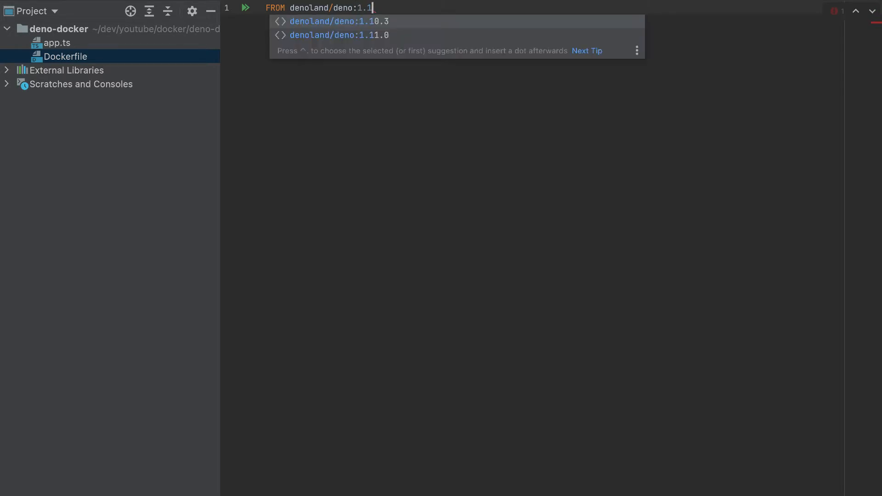
pyautogui.write('1.0')
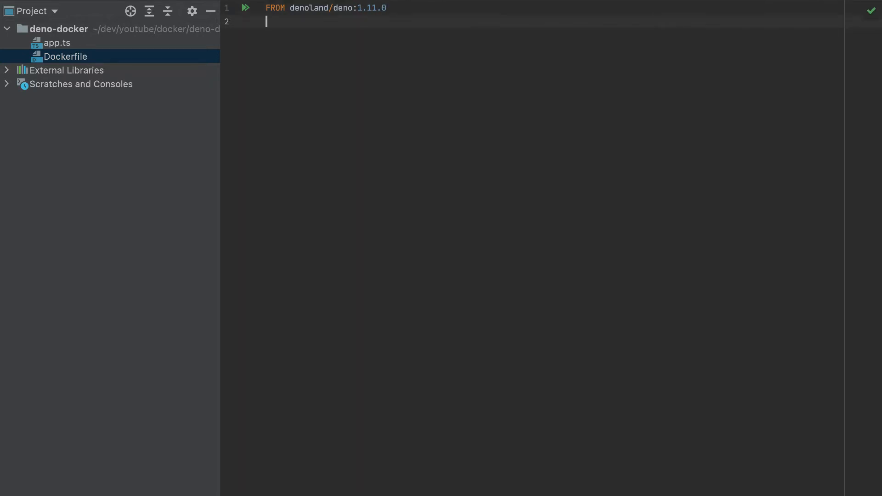
# Add WORKDIR /app and COPY . . lines to copy the project into the image
pyautogui.write('WORKDIR')
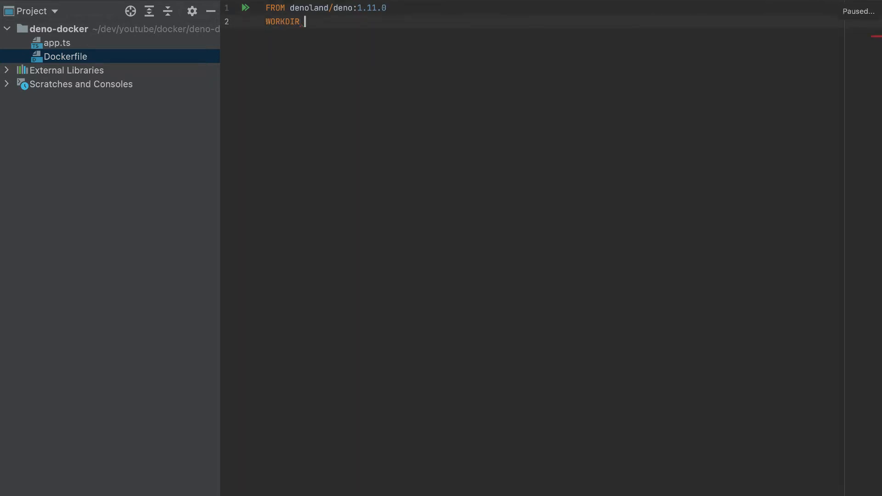
pyautogui.write('/app')
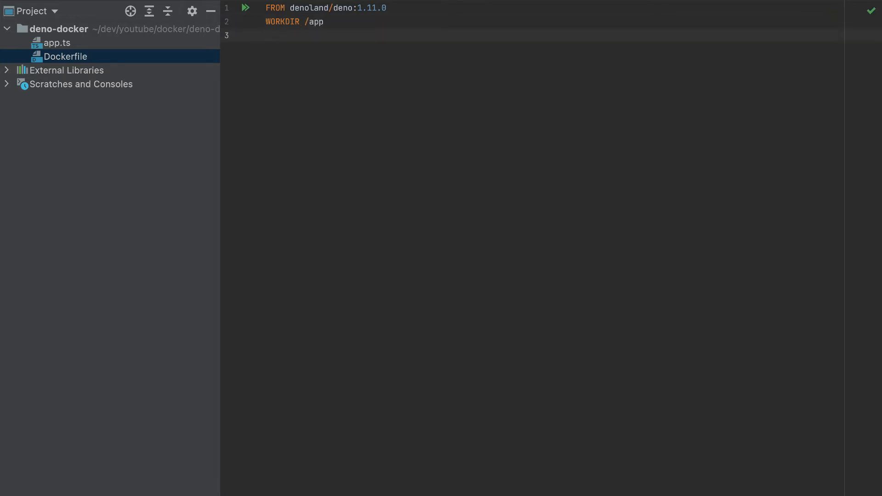
pyautogui.write('COPY .')
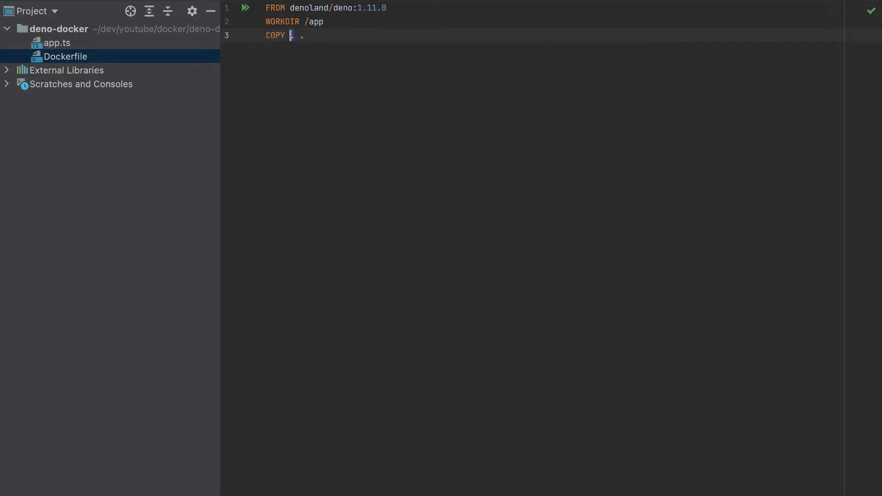
pyautogui.write('.')
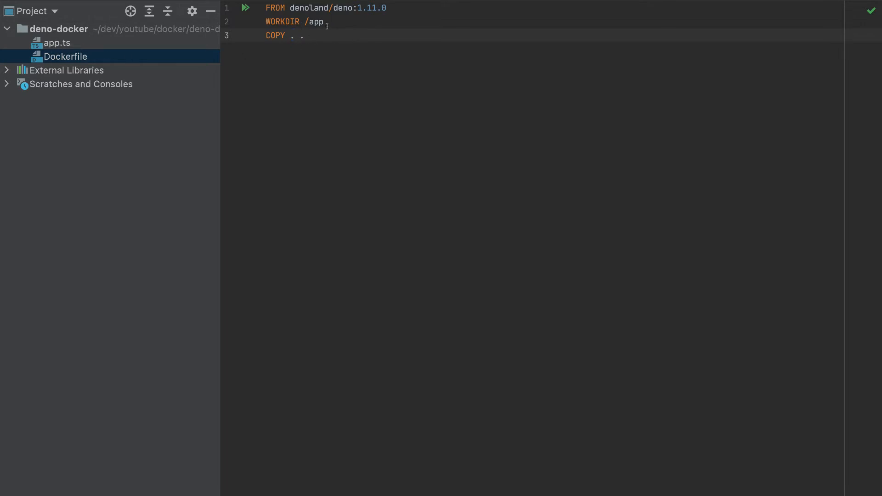
pyautogui.press('enter')
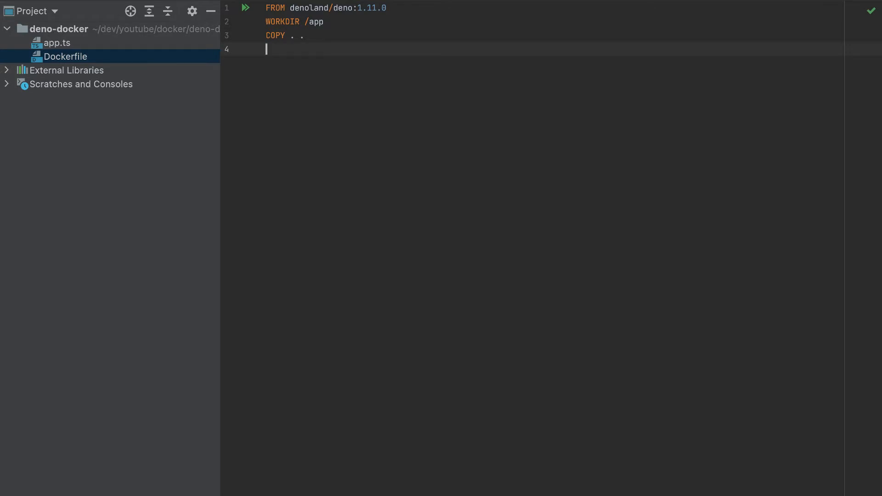
# Add a CMD line running app.ts with deno run and --allow-net
pyautogui.write('CMD')
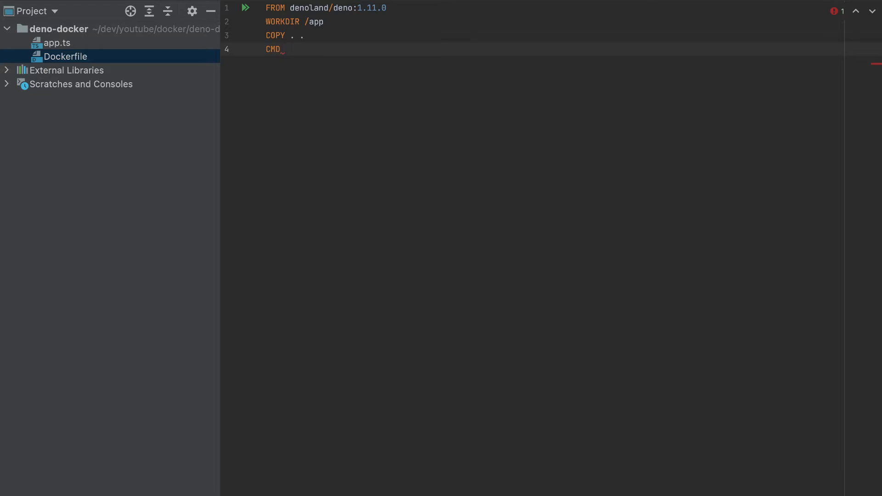
pyautogui.write('[""]')
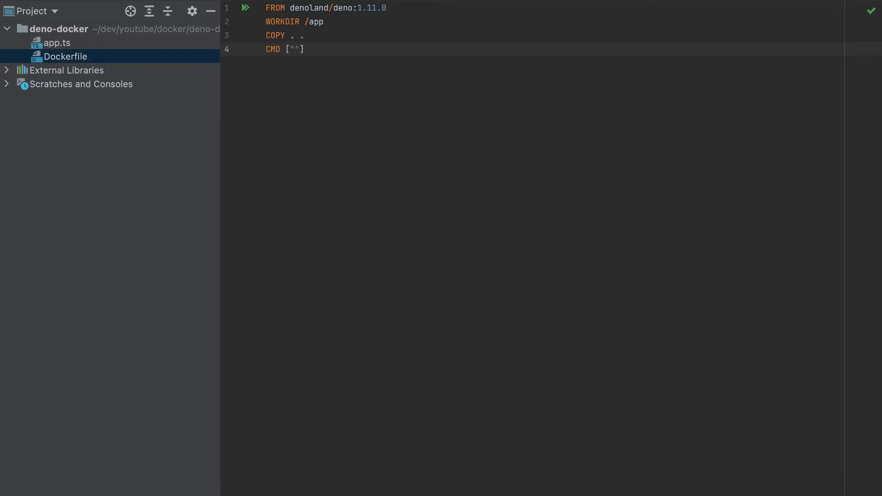
pyautogui.write('run')
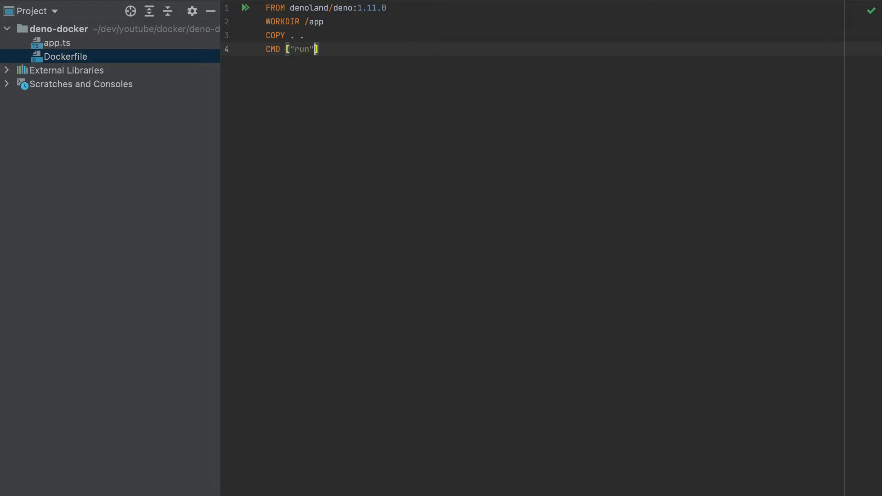
pyautogui.write(', "')
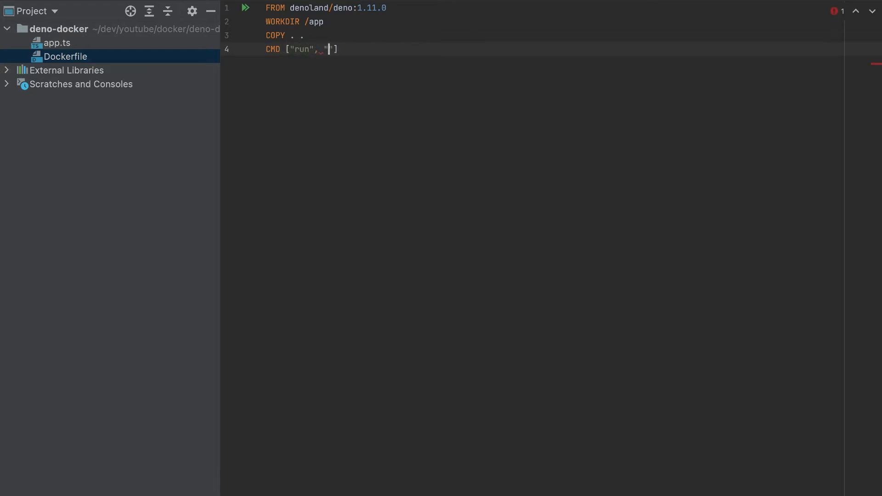
pyautogui.write('--all')
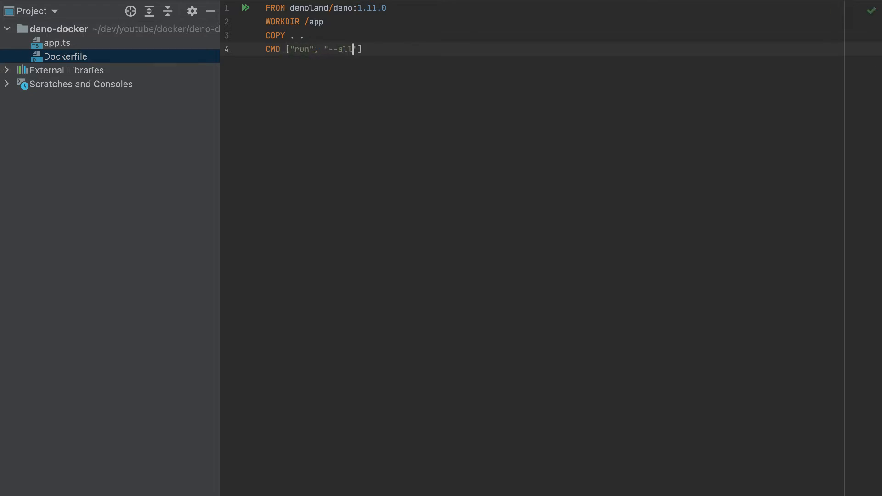
pyautogui.write('ow-net", "app.ts')
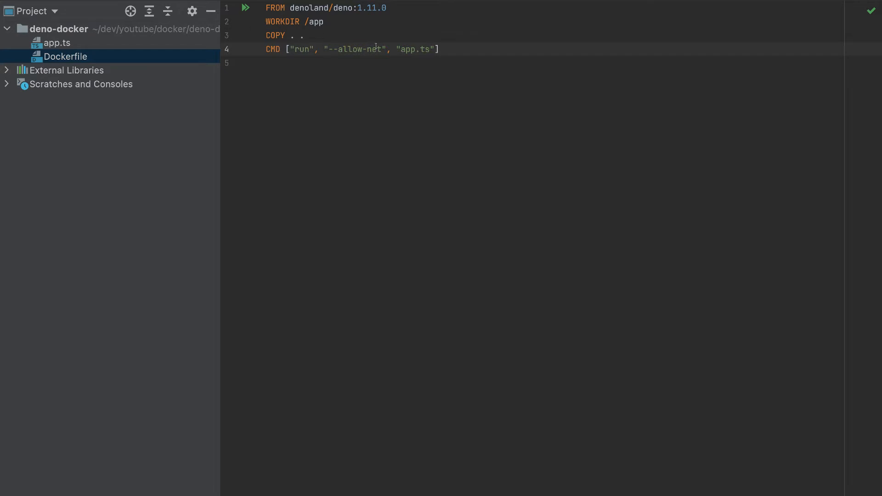
# View the app.ts server code in the editor
pyautogui.click(56, 43)
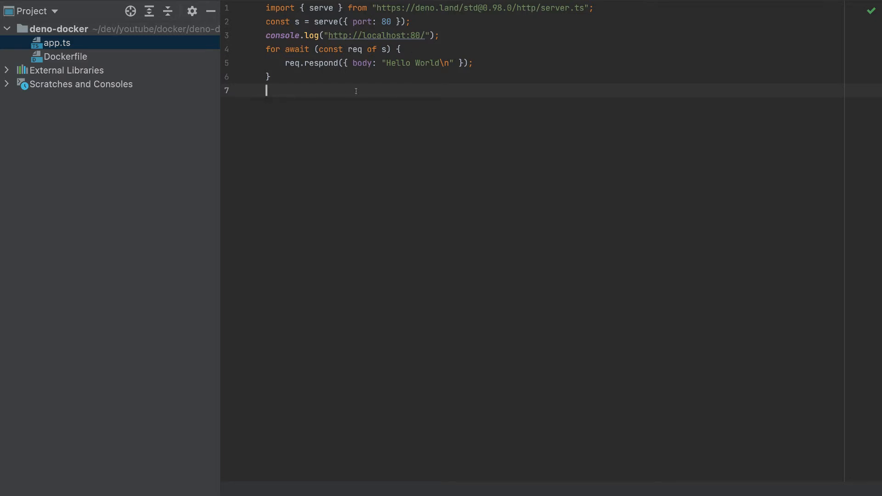
pyautogui.moveTo(67, 56)
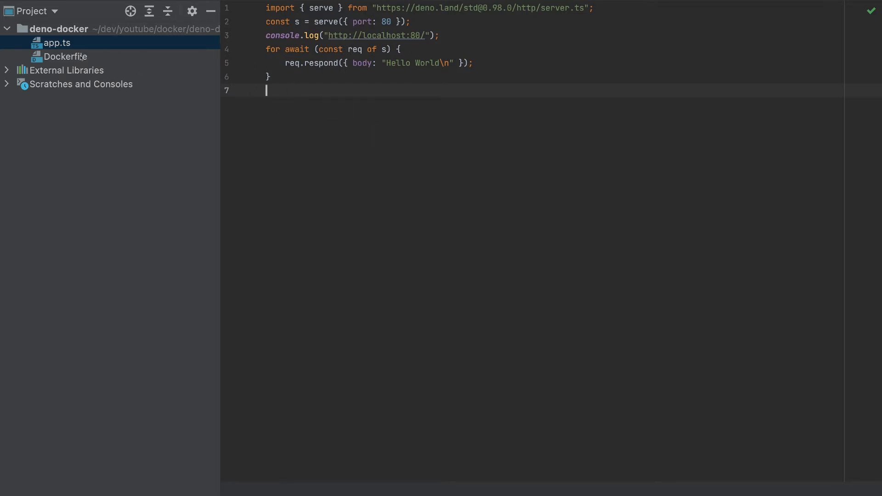
pyautogui.moveTo(91, 61)
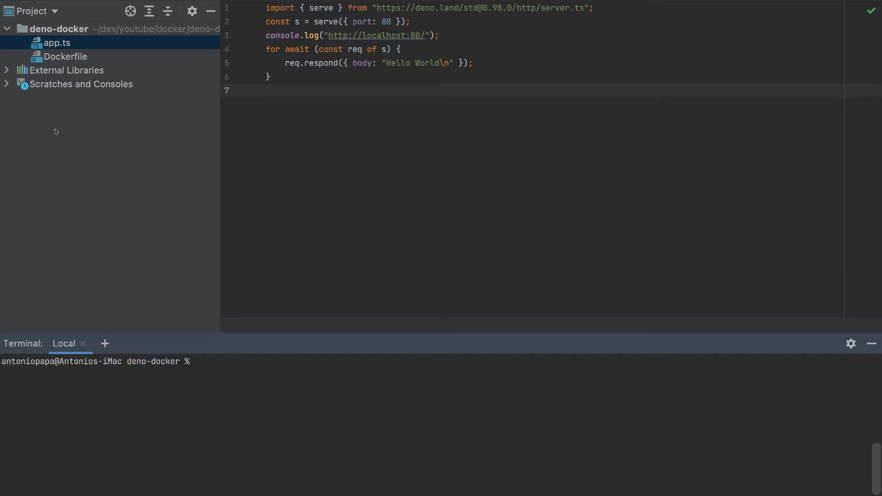
# Enter docker build -t app . in the terminal to build the image tagged app
pyautogui.click(66, 56)
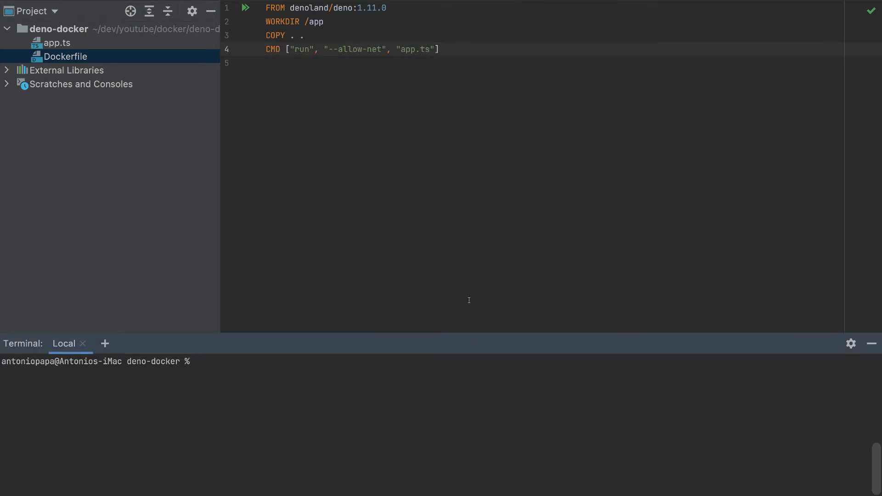
pyautogui.write('docker bui')
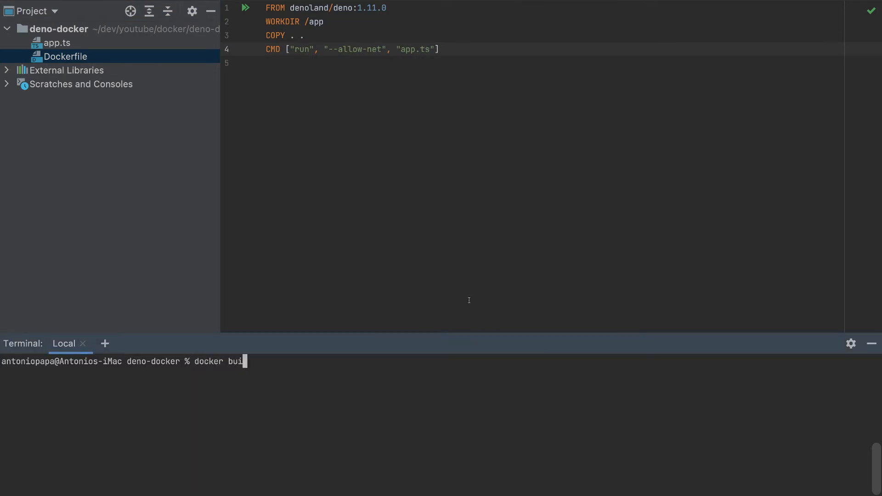
pyautogui.write('ld')
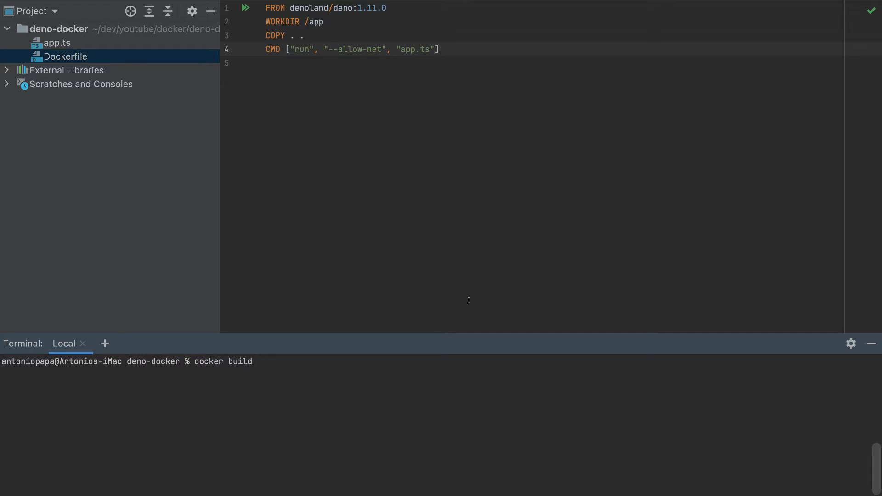
pyautogui.write('-')
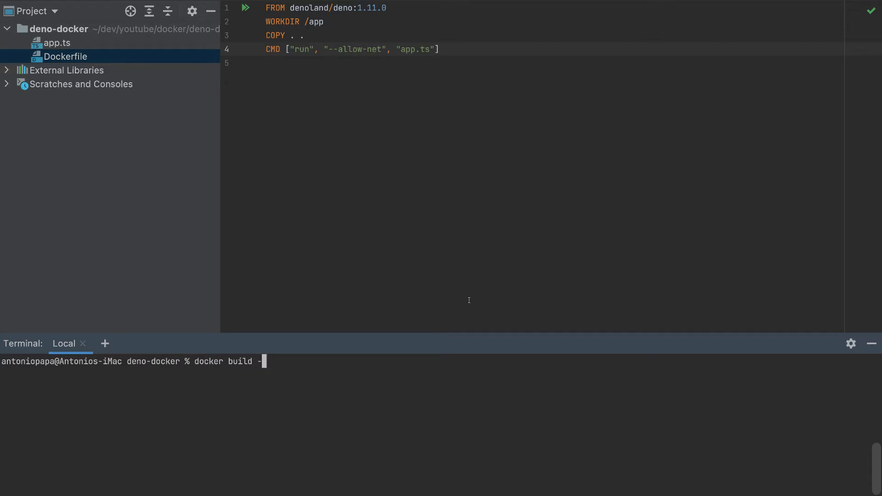
pyautogui.write('t')
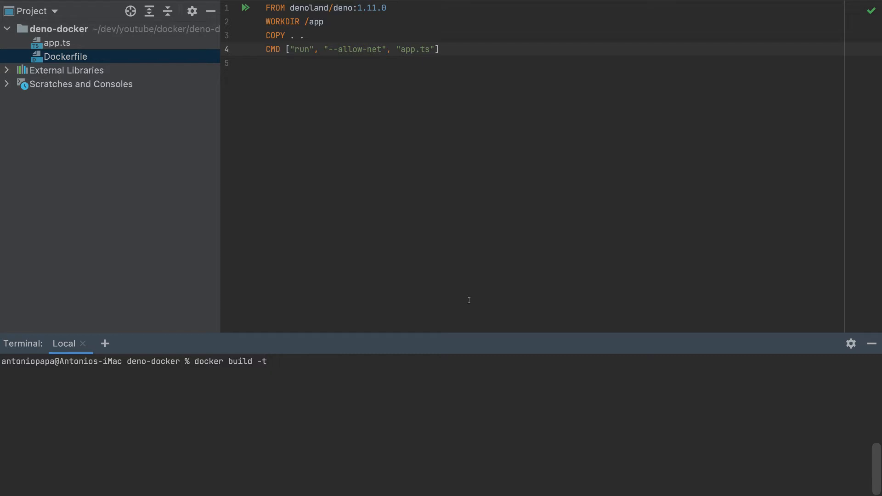
pyautogui.write('app')
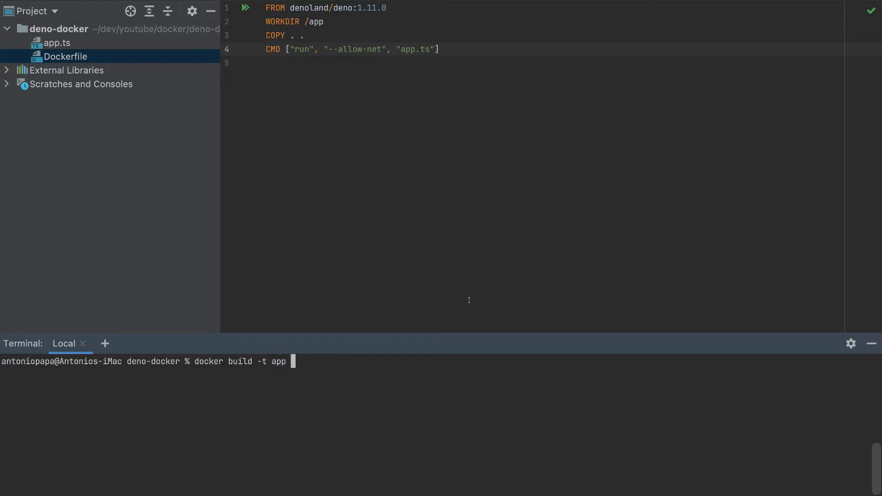
pyautogui.write('.')
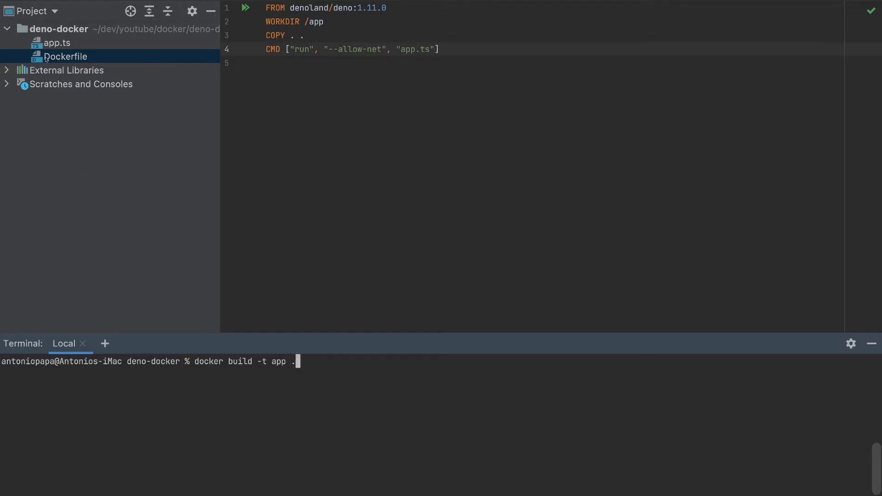
pyautogui.moveTo(432, 414)
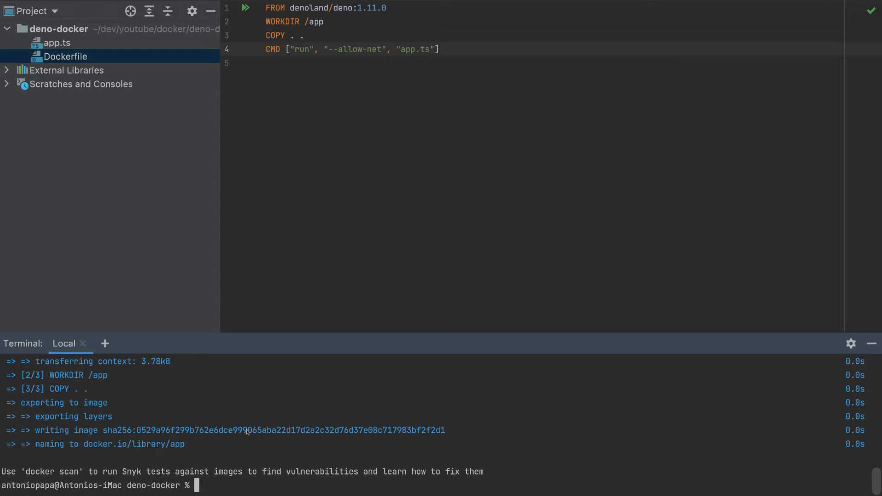
# Run docker run -p 8888:80 app to start a container mapping port 8888 to 80
pyautogui.write('docker run')
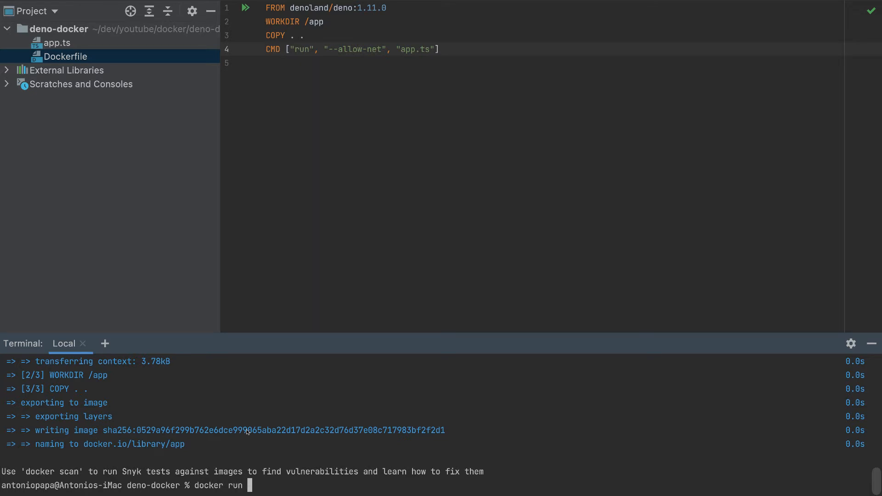
pyautogui.write('-p')
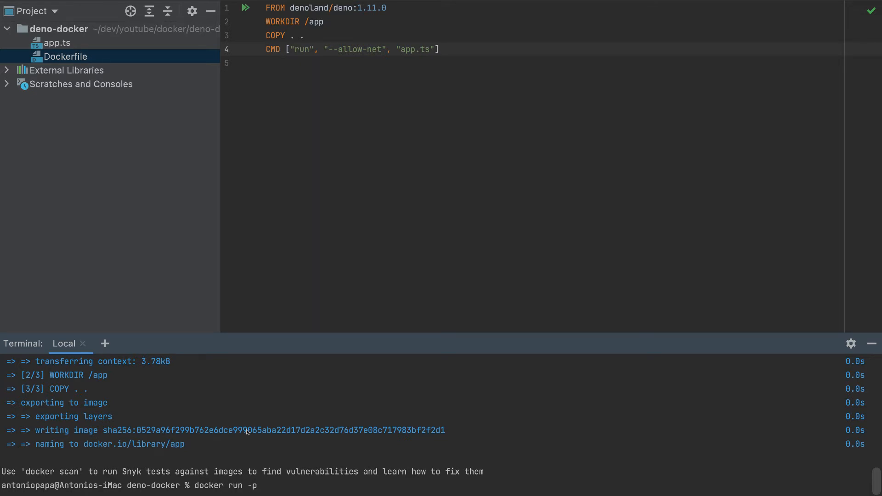
pyautogui.write(':')
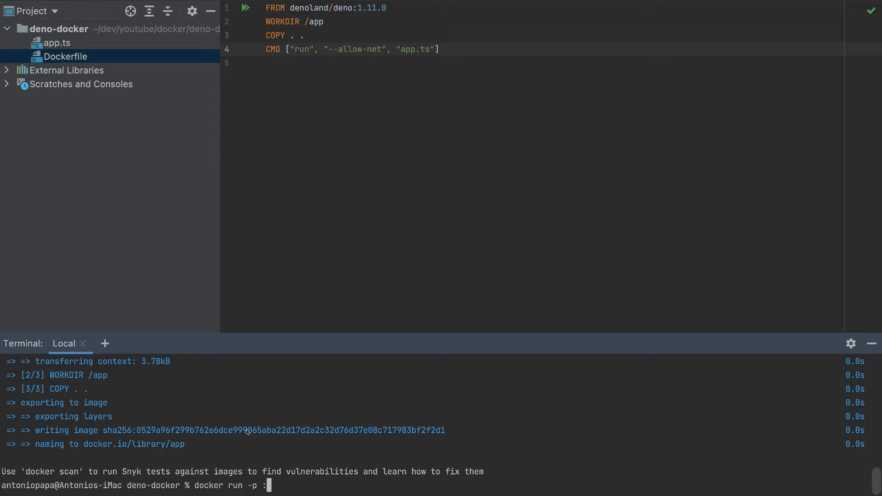
pyautogui.write('80')
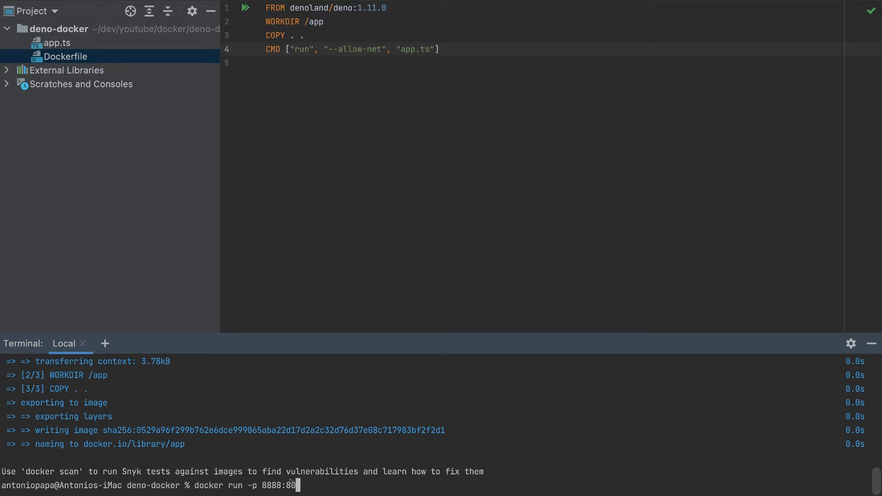
pyautogui.write('app')
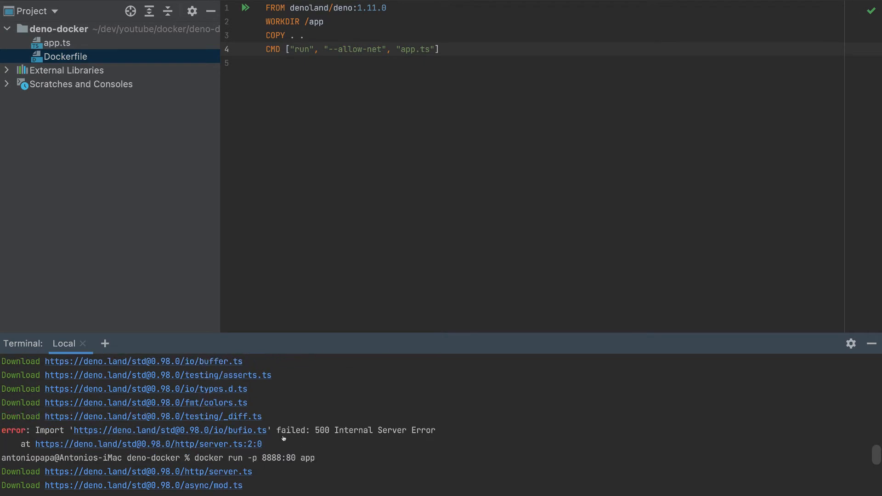
# Check the container output for localhost:80, then stop the running container with Ctrl+C
pyautogui.scroll(-3)
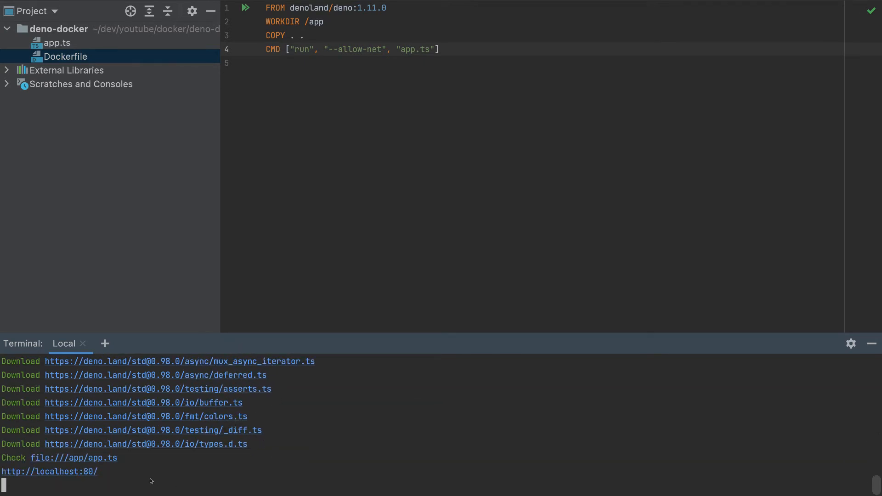
pyautogui.moveTo(56, 475)
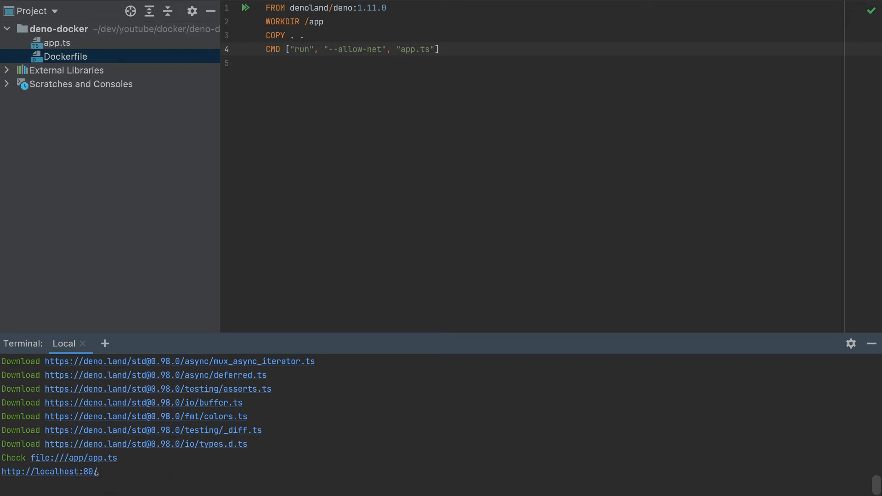
pyautogui.moveTo(118, 475)
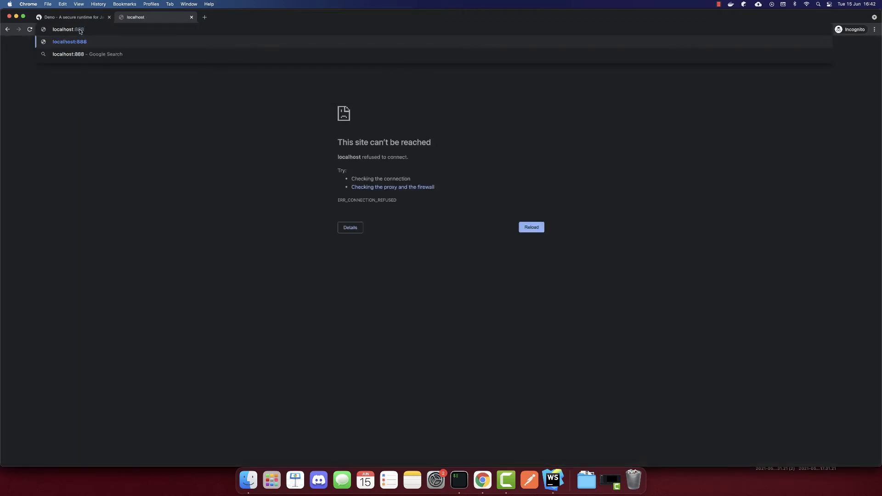
pyautogui.write('8')
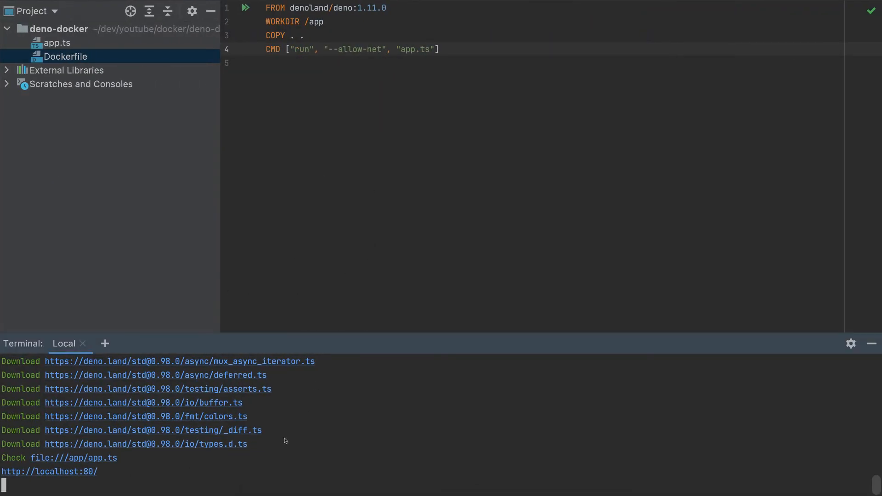
pyautogui.press('ctrl+c')
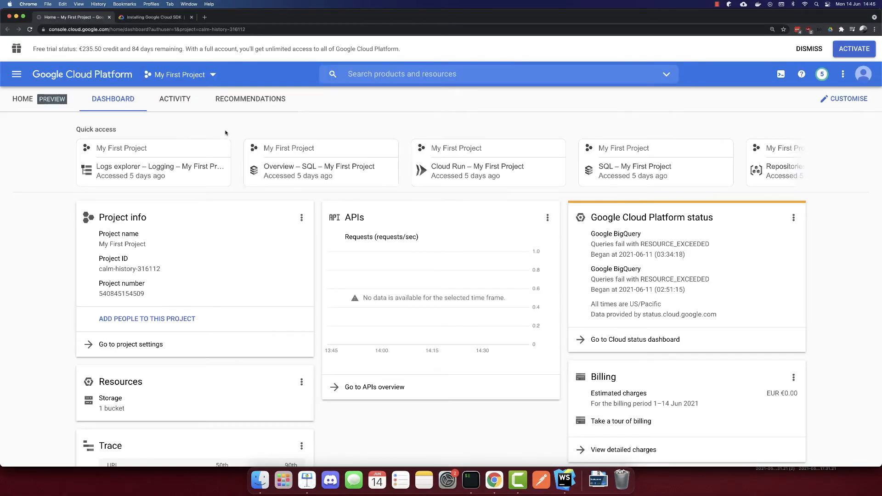
pyautogui.moveTo(247, 133)
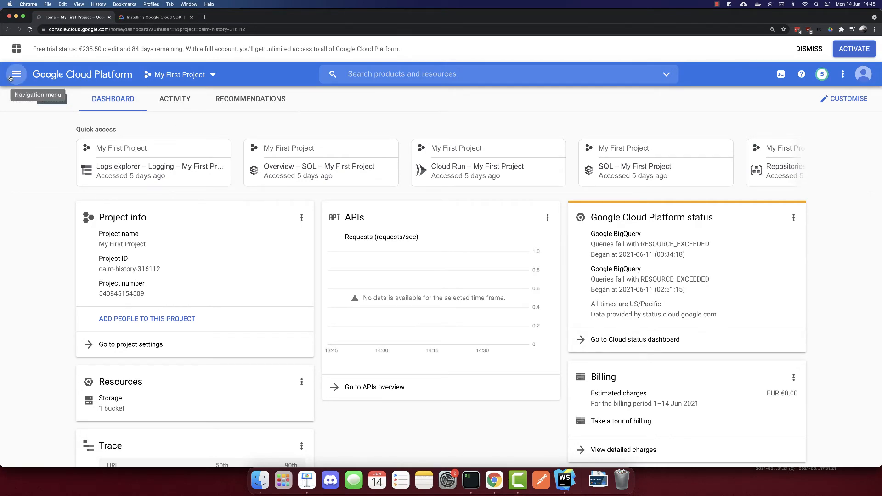
# Navigate from the console's product menu to the Container Registry repositories page
pyautogui.click(17, 74)
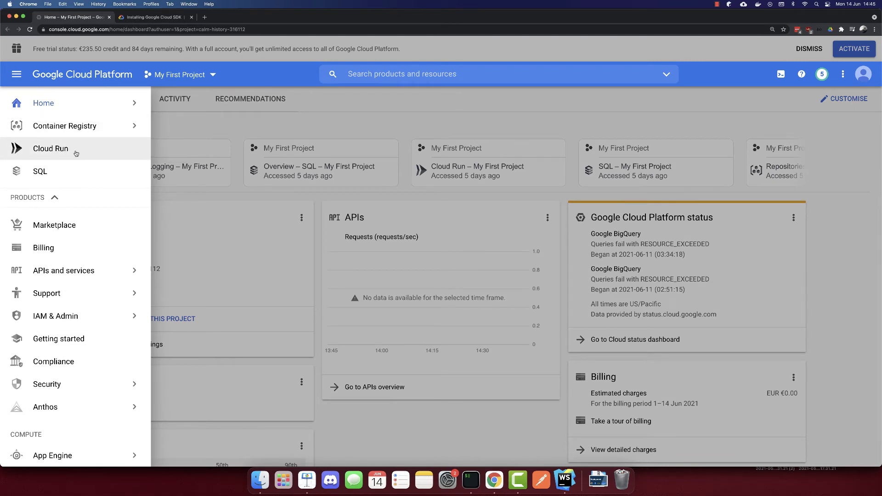
pyautogui.click(64, 126)
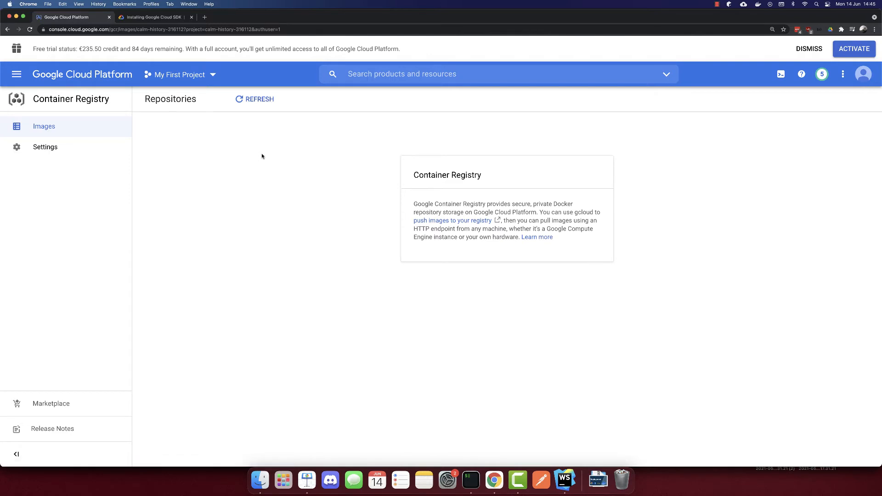
pyautogui.moveTo(181, 157)
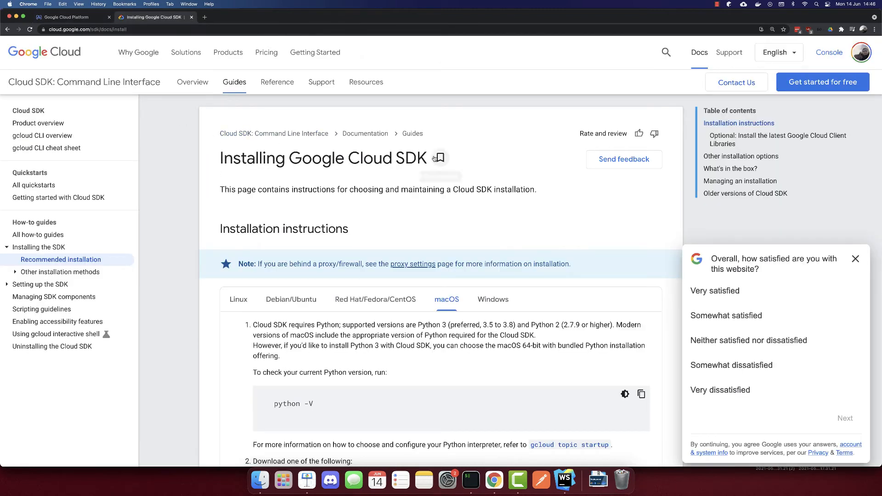
# Scroll the Cloud SDK install page down to the macOS package download table
pyautogui.scroll(-3)
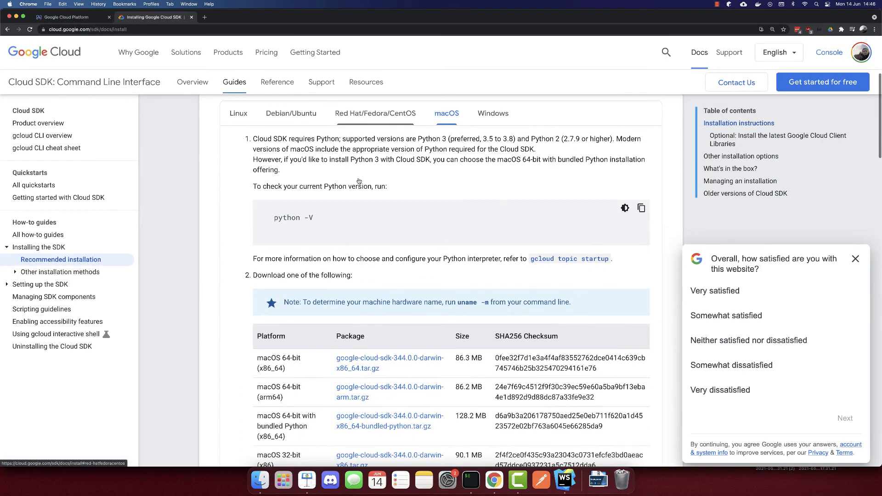
pyautogui.scroll(-3)
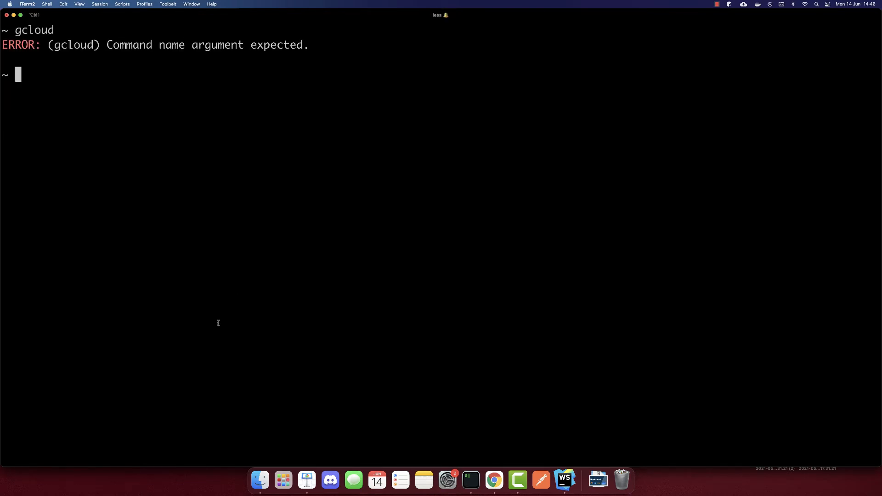
# Run gcloud auth login to begin signing the SDK into a Google account
pyautogui.write('auth')
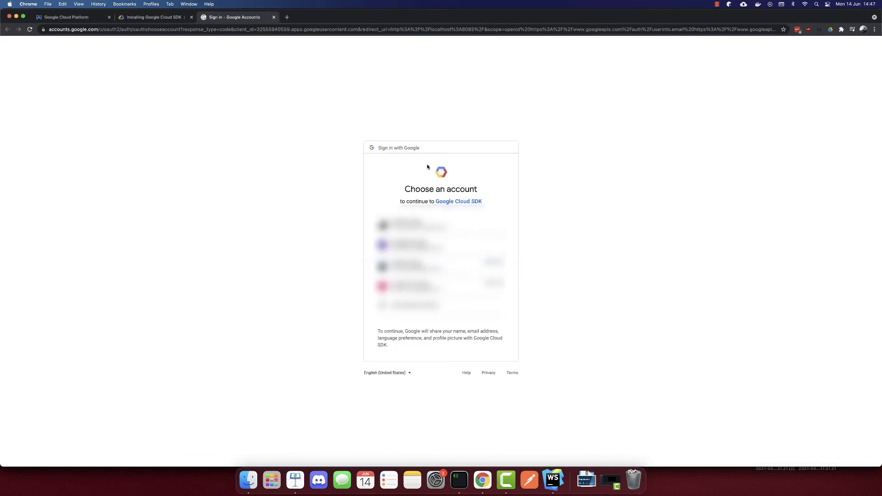
pyautogui.moveTo(358, 174)
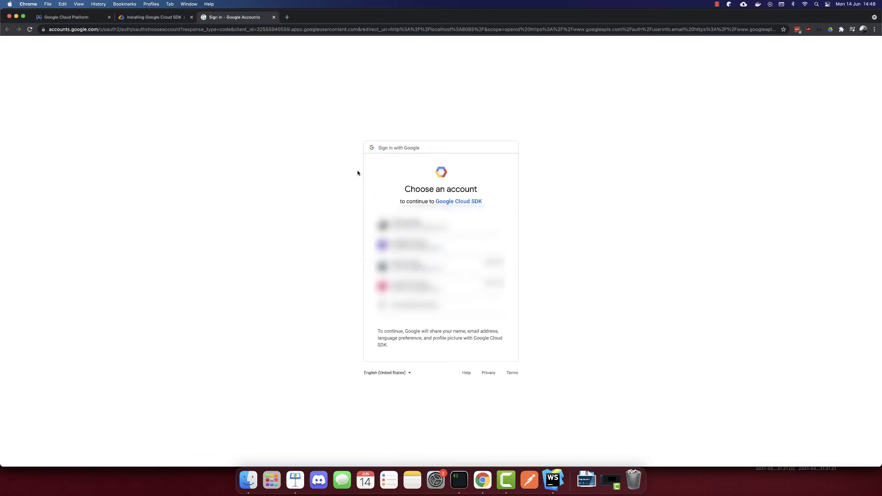
# Sign in with the Google account and allow Google Cloud SDK to access it
pyautogui.click(405, 225)
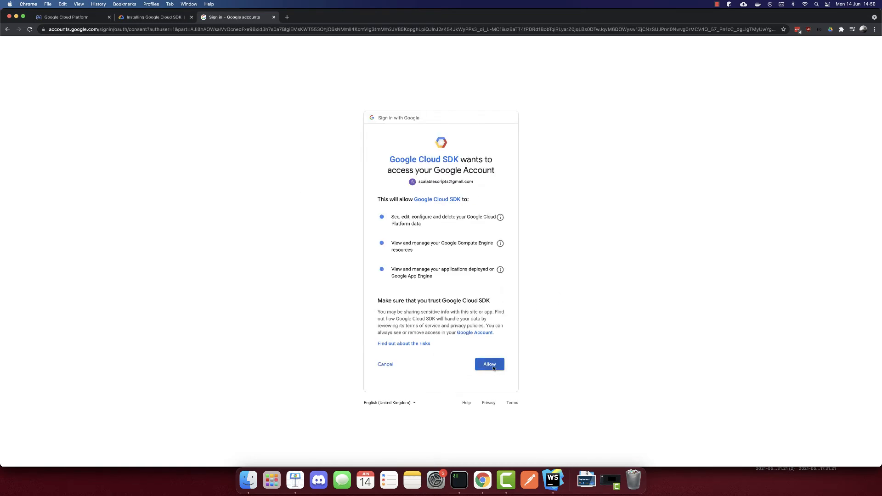
pyautogui.click(488, 364)
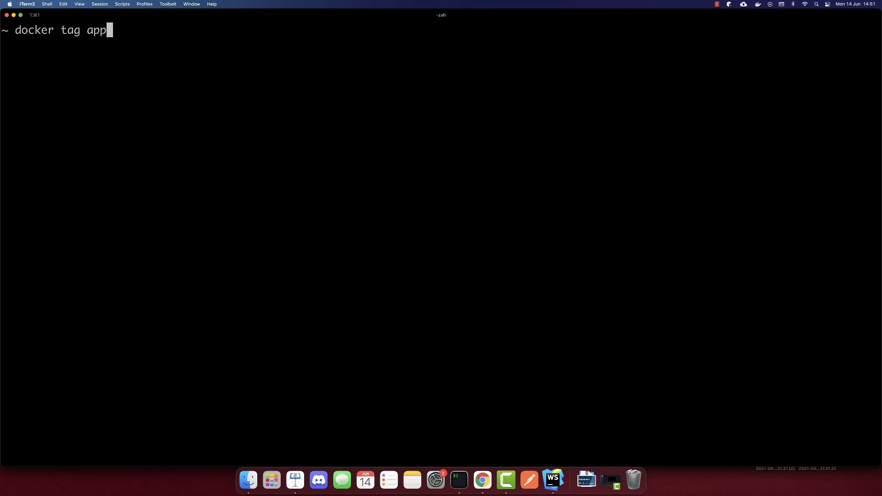
# Start the command docker tag app gcr.io/ and check the project ID in the project selector
pyautogui.write('g')
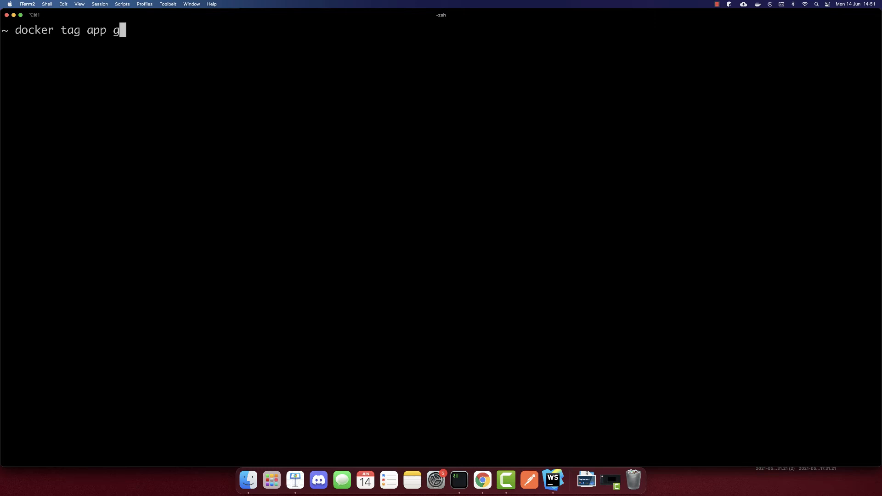
pyautogui.write('cr')
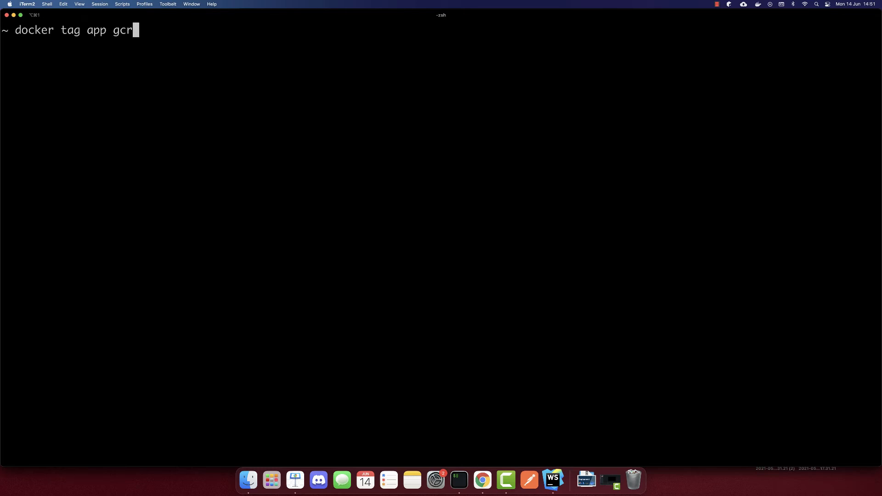
pyautogui.write('.io.')
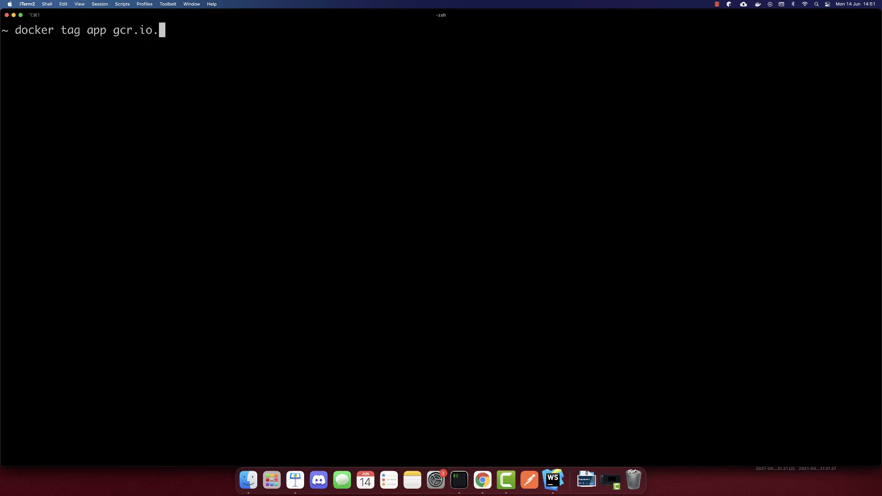
pyautogui.write('/')
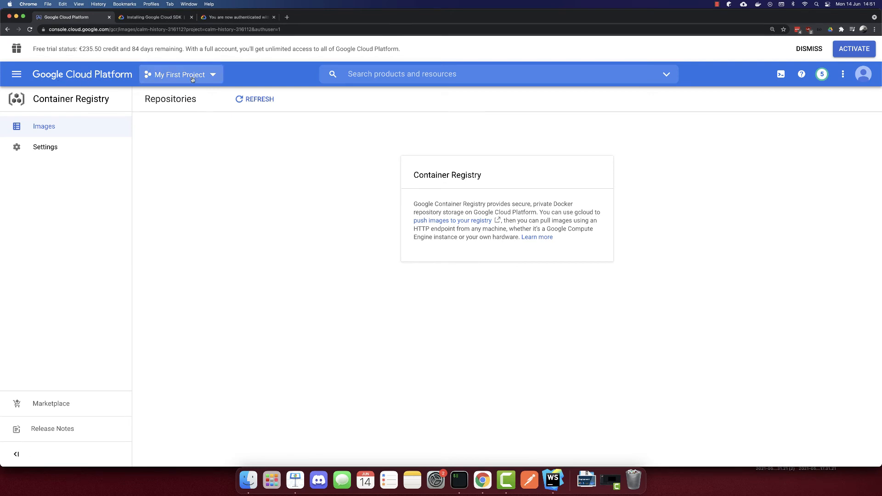
pyautogui.click(180, 74)
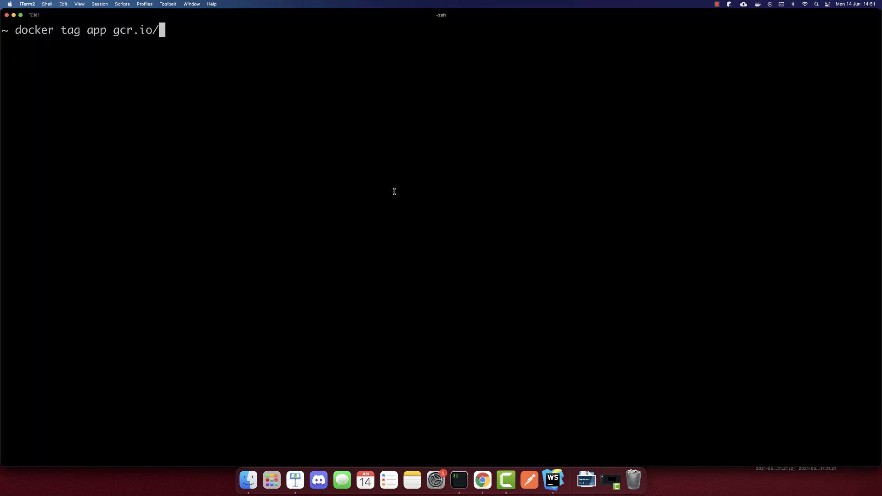
# Tag the image as gcr.io/calm-history-316112/app and push it to the registry
pyautogui.write('calm-history-316112')
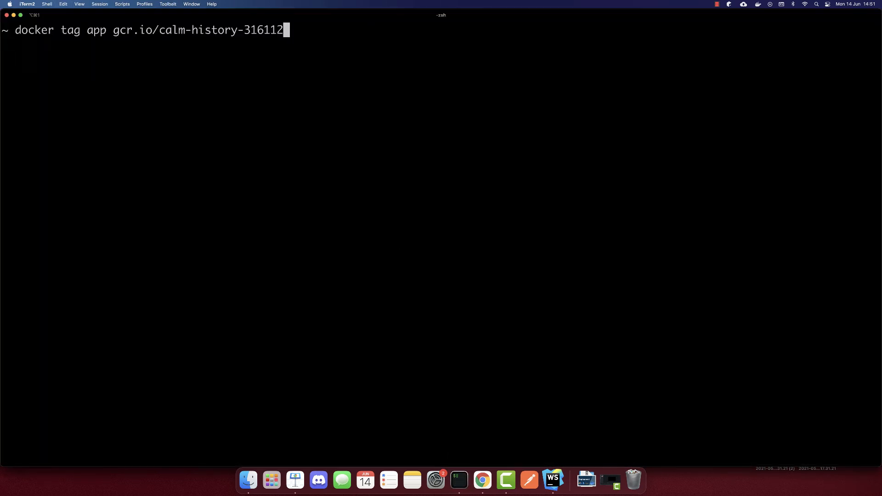
pyautogui.write('/')
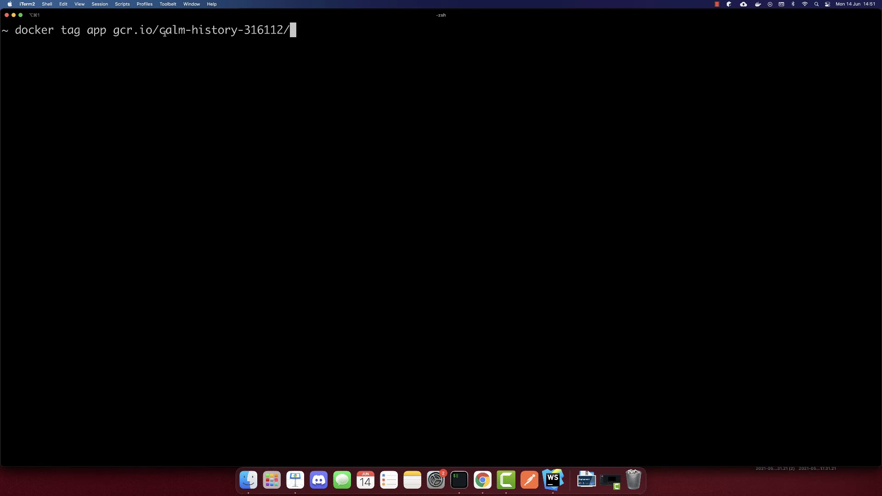
pyautogui.moveTo(388, 45)
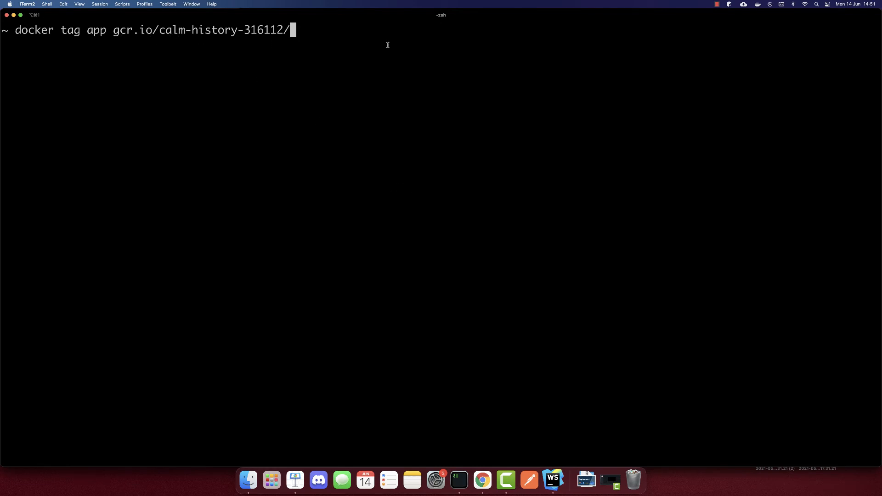
pyautogui.write('app')
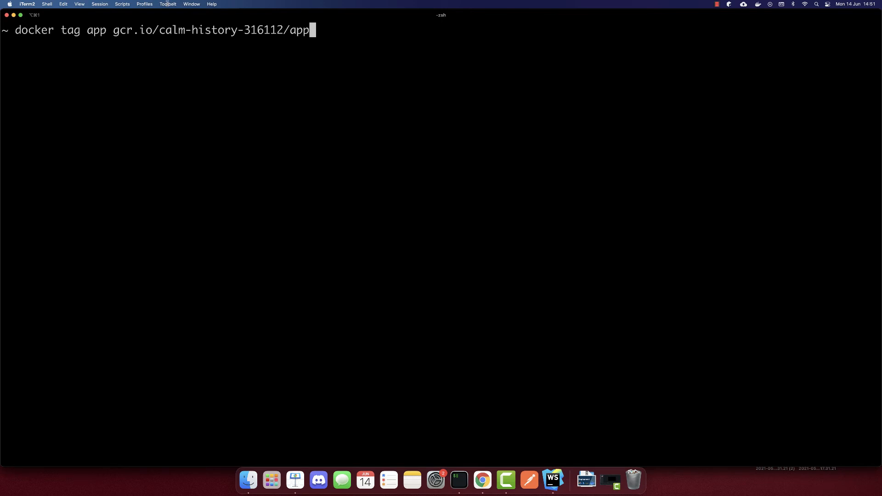
pyautogui.doubleClick(97, 29)
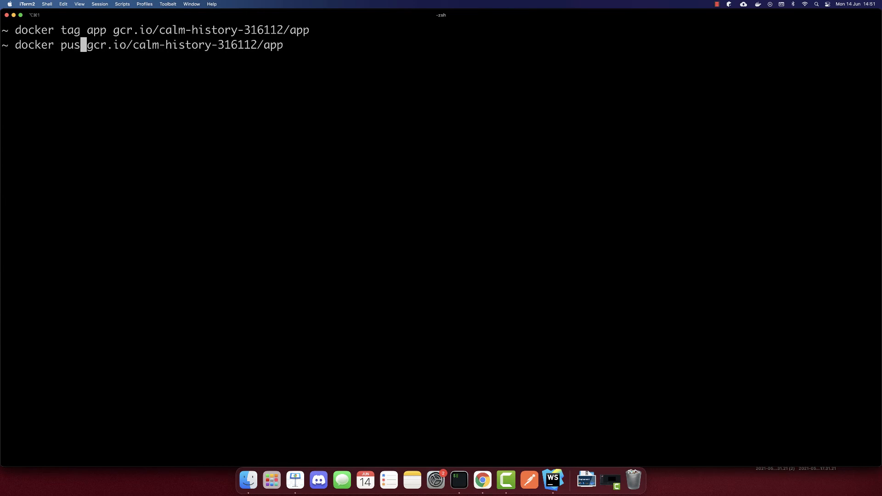
pyautogui.write('h')
pyautogui.press('Return')
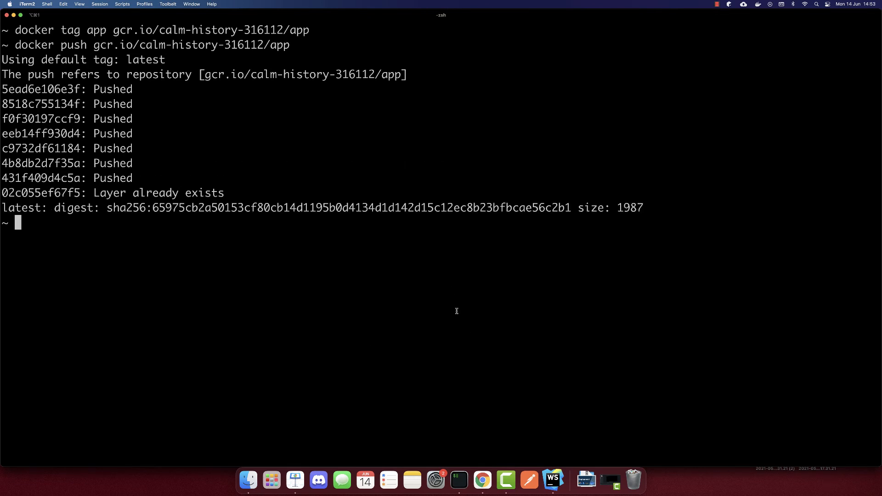
# Refresh the registry, copy the full gcr.io/calm-history-316112/app repository name, and return to Repositories
pyautogui.click(481, 479)
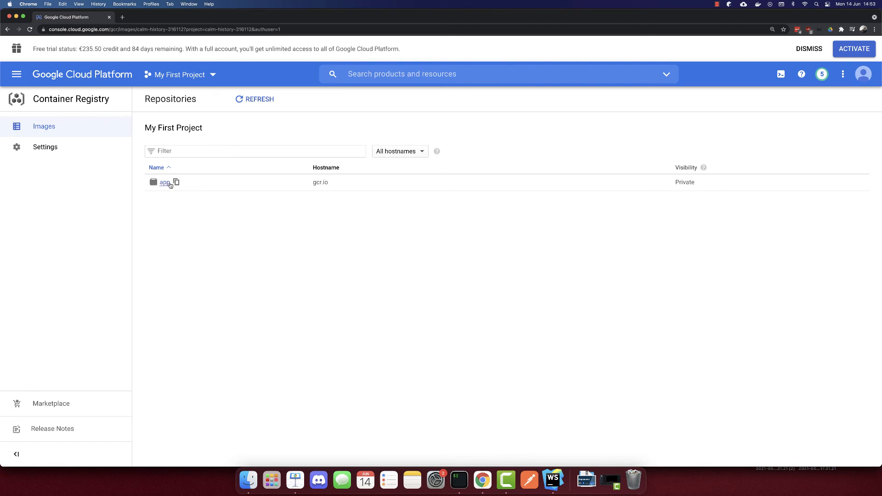
pyautogui.moveTo(236, 227)
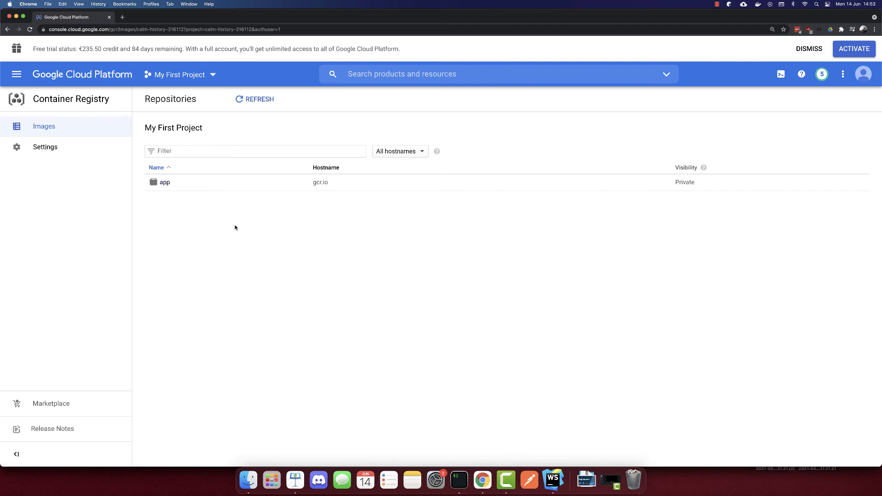
pyautogui.click(165, 182)
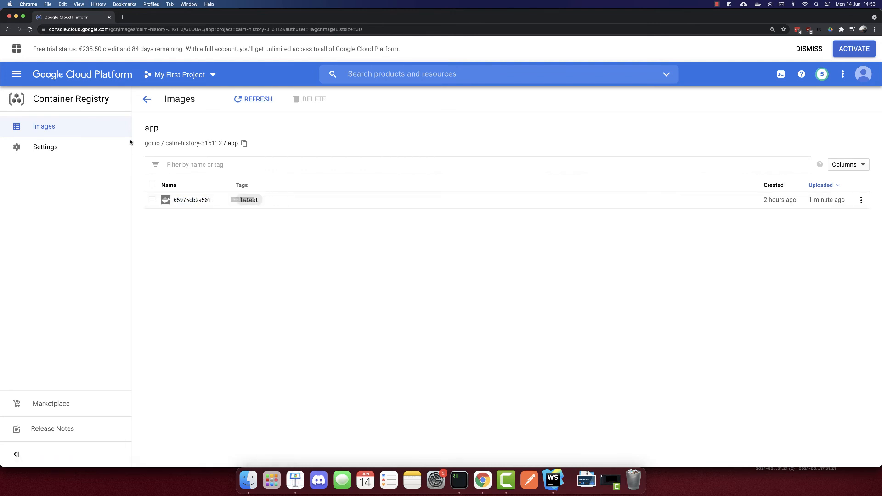
pyautogui.click(244, 143)
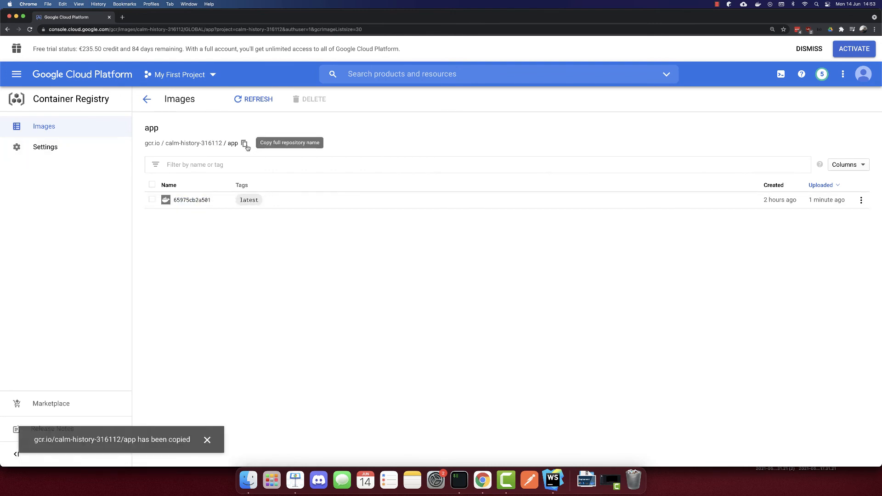
pyautogui.click(147, 100)
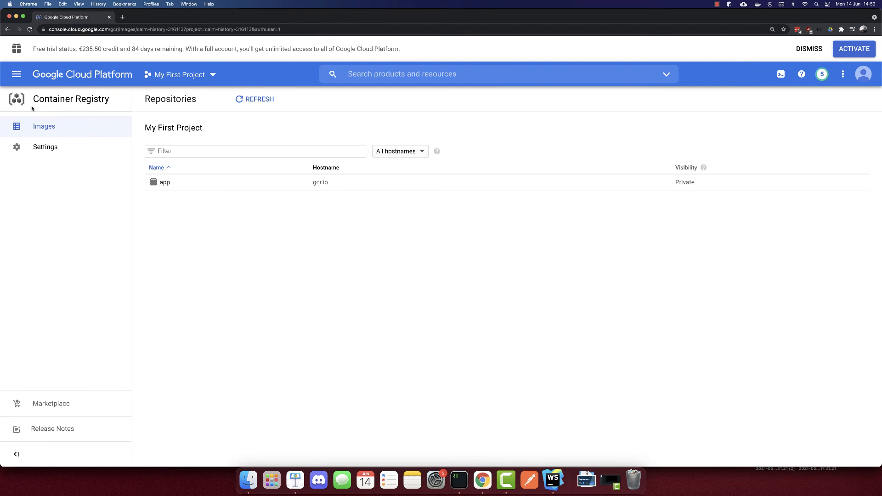
# Create a new Cloud Run service named app and continue to its first revision settings
pyautogui.click(16, 74)
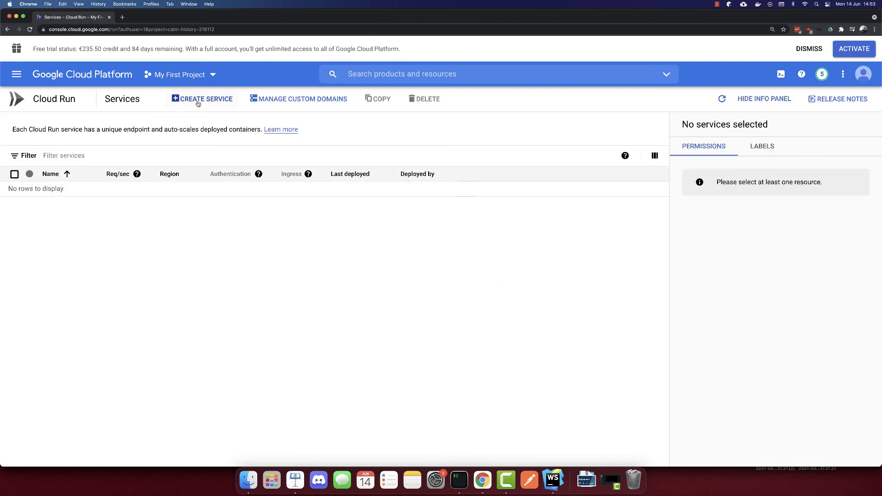
pyautogui.click(205, 98)
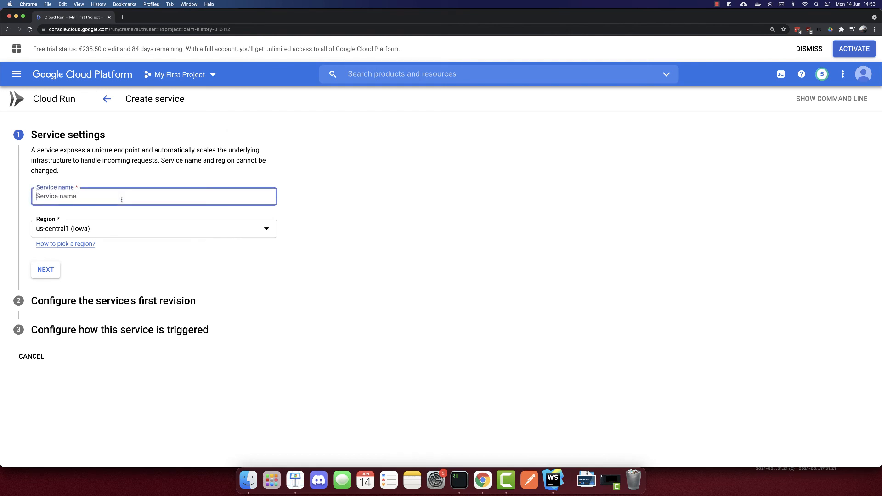
pyautogui.write('app')
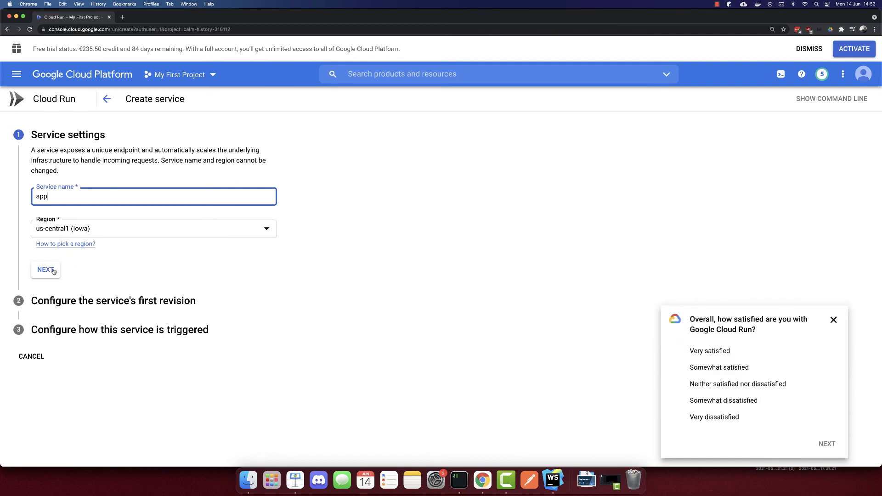
pyautogui.click(45, 270)
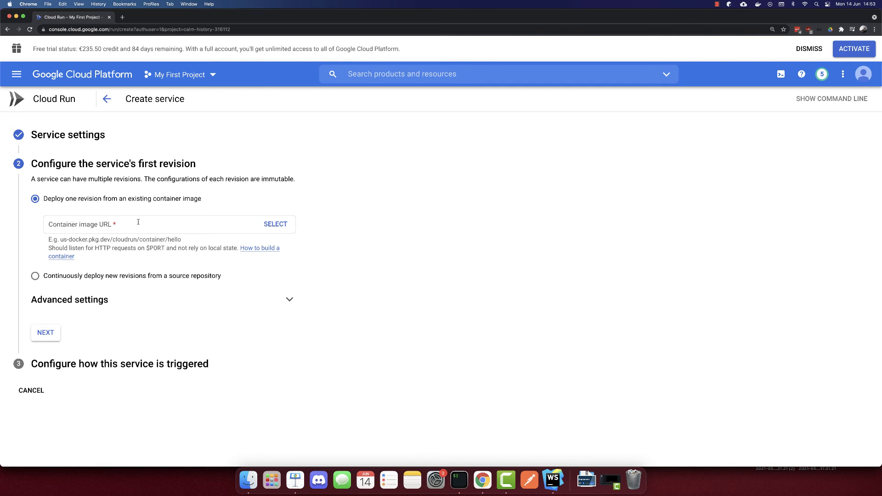
# Select the latest gcr.io/calm-history-316112/app image as the container image
pyautogui.click(275, 224)
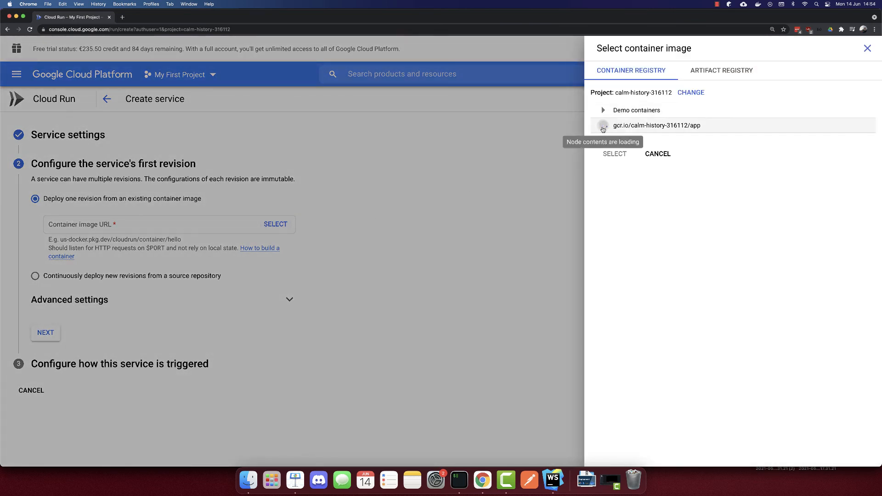
pyautogui.click(603, 125)
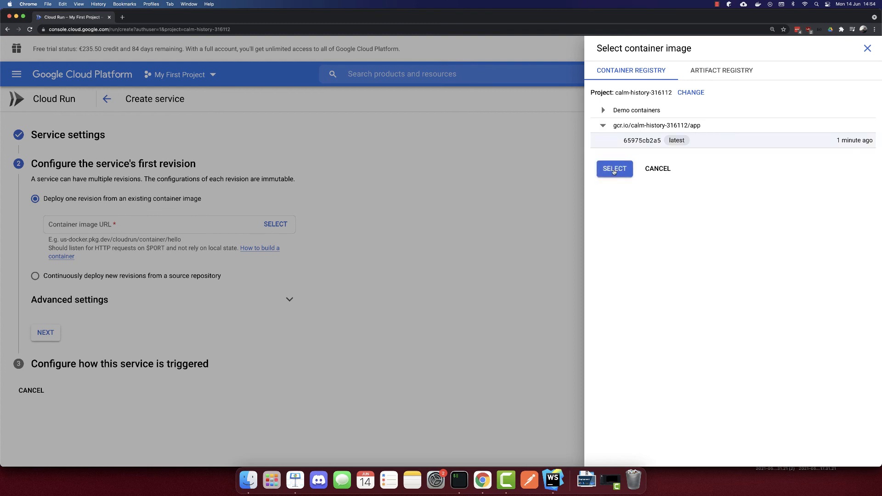
pyautogui.click(614, 168)
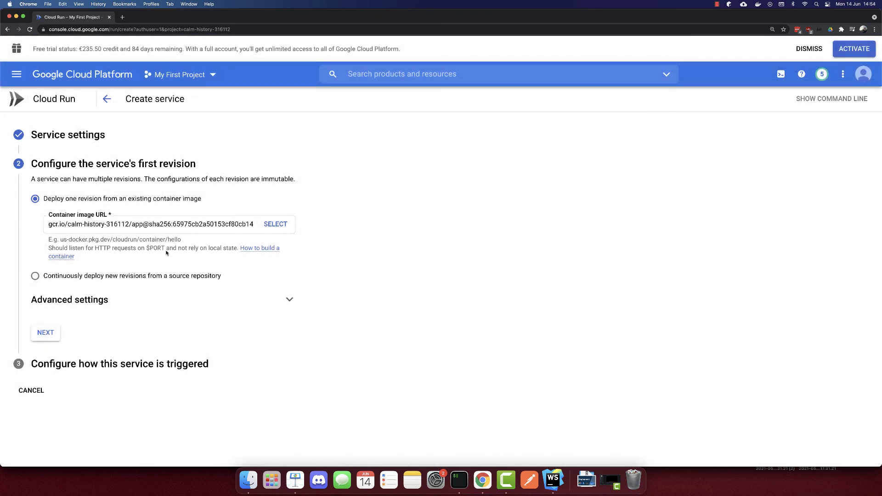
pyautogui.moveTo(83, 318)
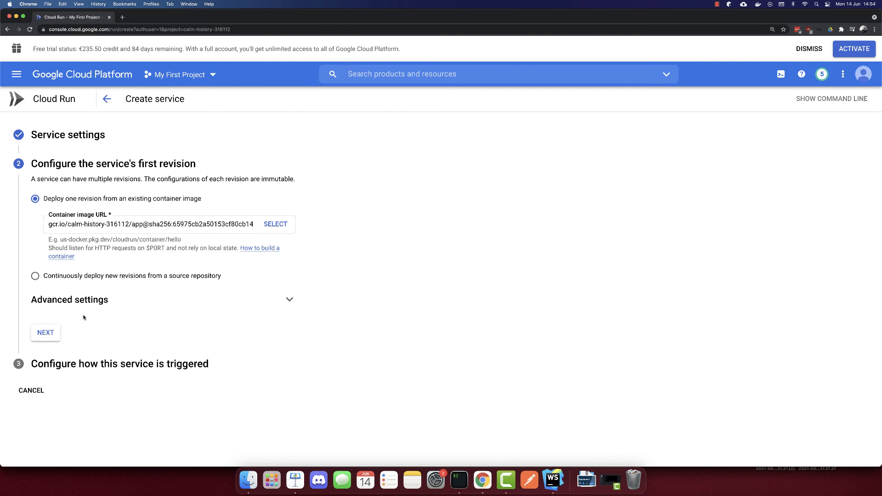
# Expand the advanced container settings and set the container port to 80
pyautogui.click(68, 300)
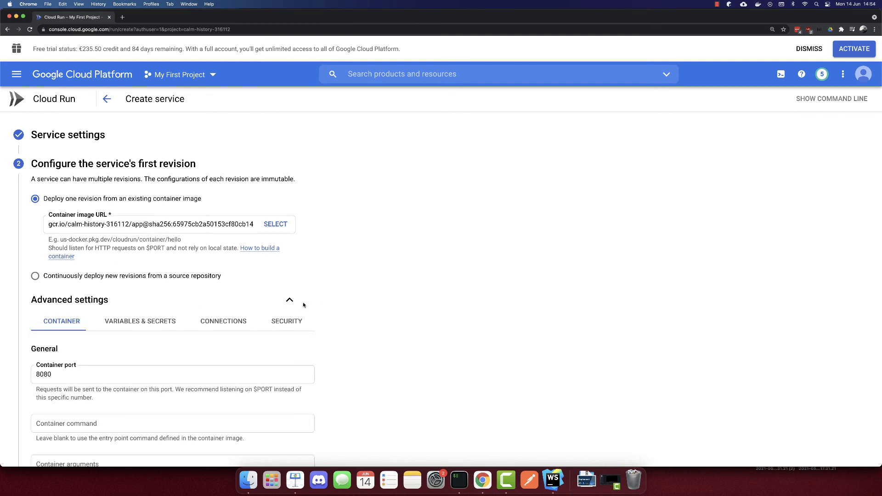
pyautogui.scroll(-3)
pyautogui.write('80')
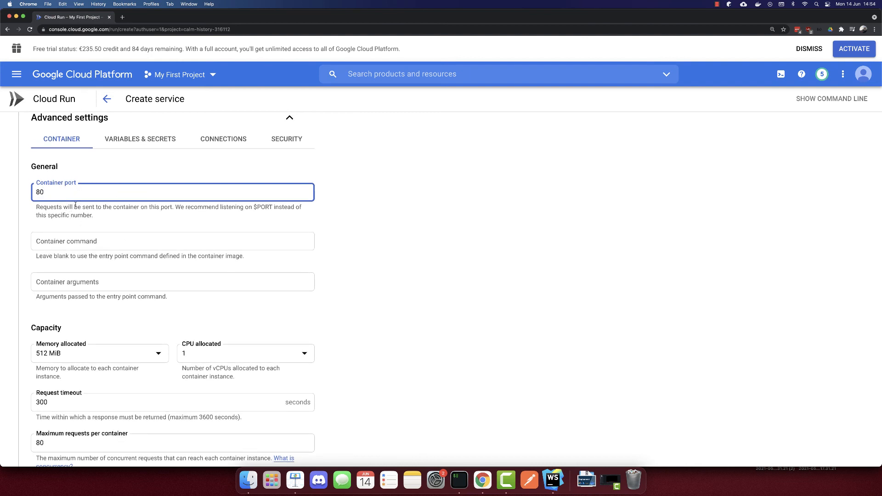
pyautogui.scroll(-3)
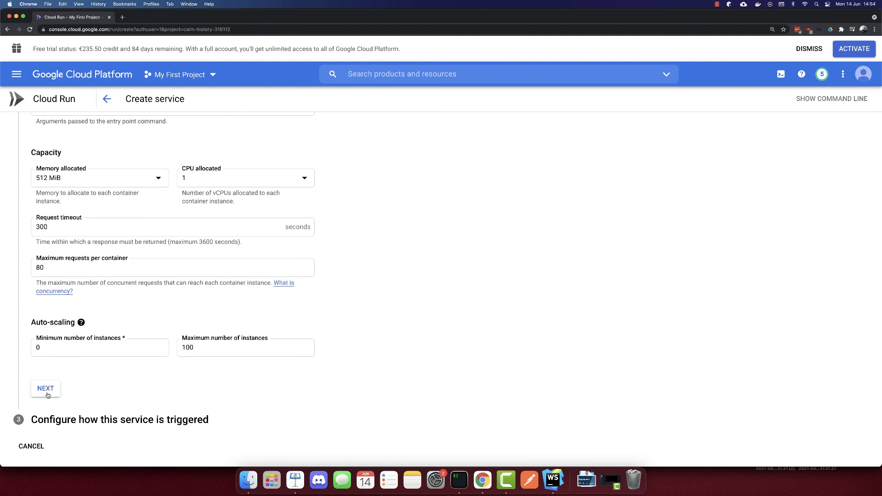
# Allow unauthenticated invocations and create the app service for deployment
pyautogui.click(46, 388)
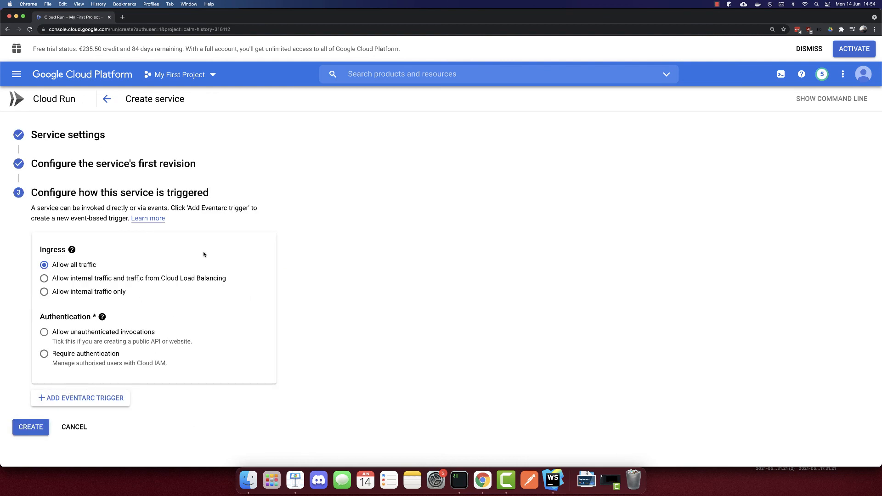
pyautogui.click(44, 331)
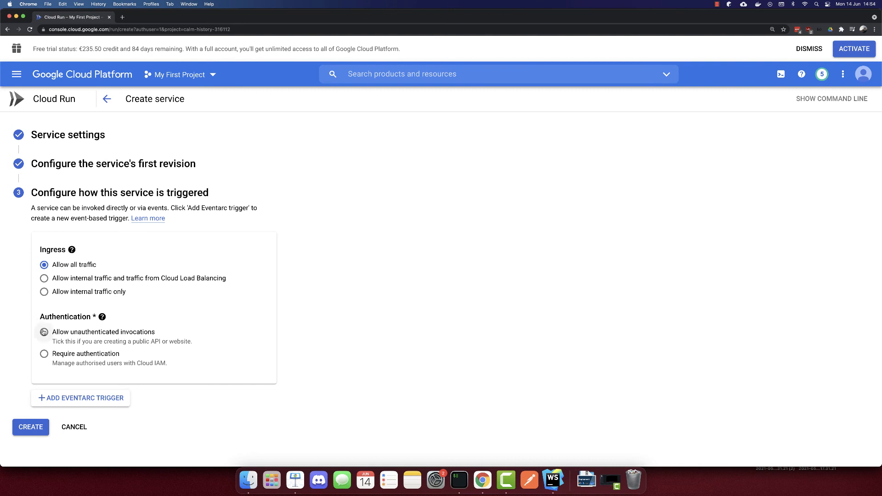
pyautogui.click(45, 332)
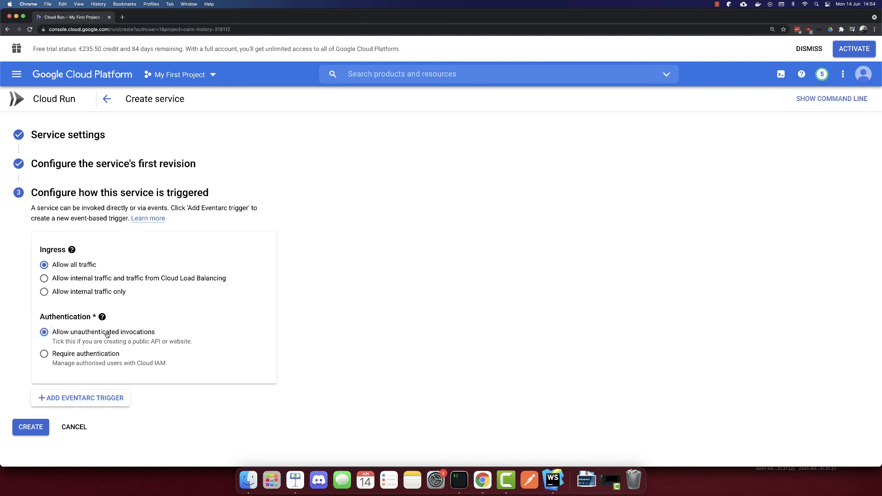
pyautogui.moveTo(164, 336)
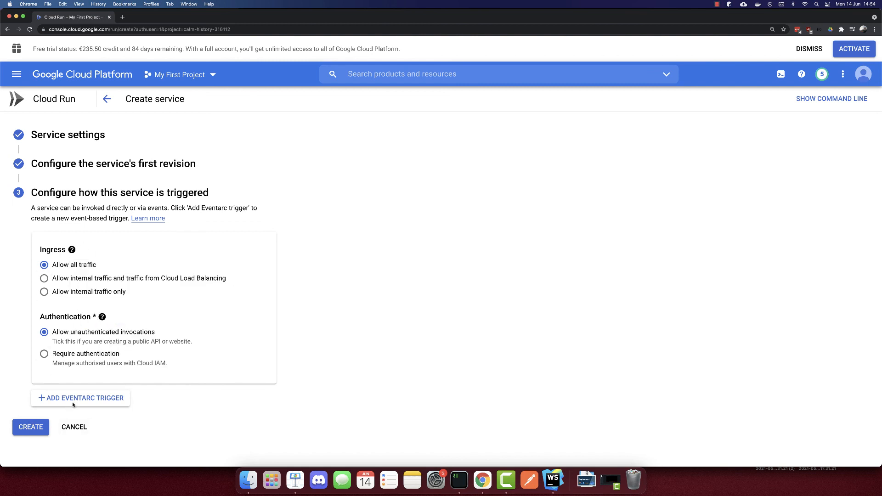
pyautogui.click(30, 427)
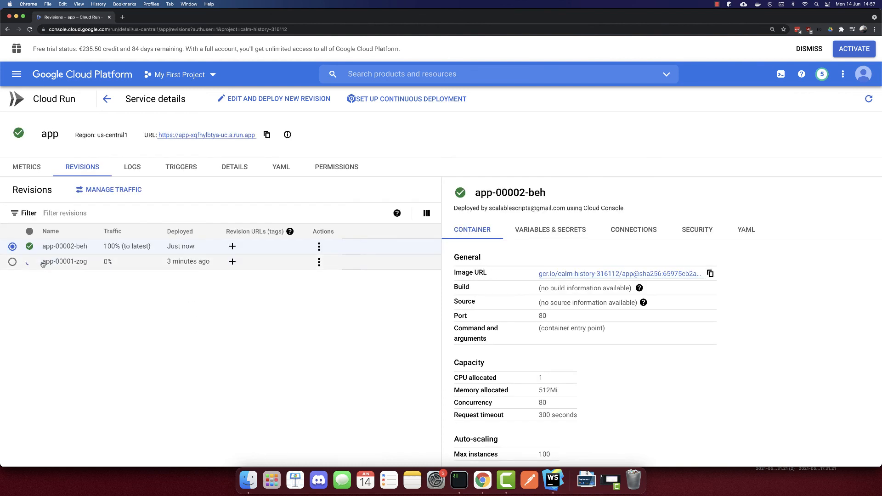
# Verify the service's run.app URL serves the React starter page, then return to service details
pyautogui.click(65, 261)
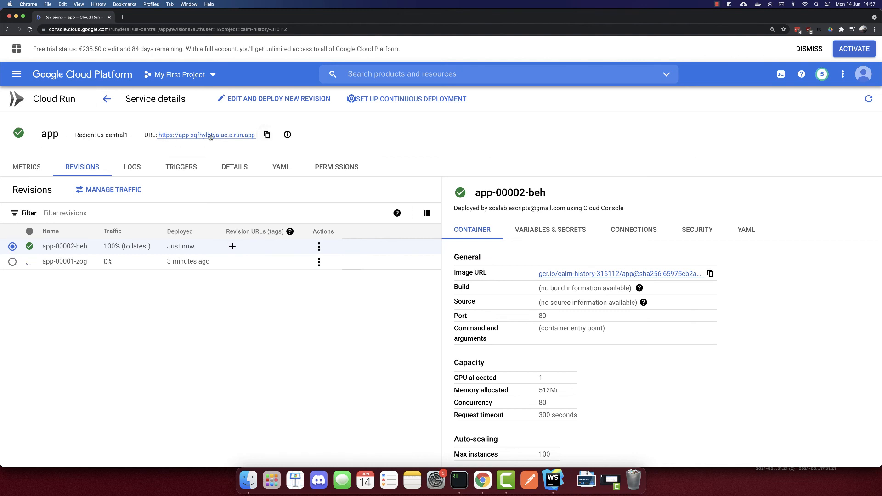
pyautogui.click(206, 136)
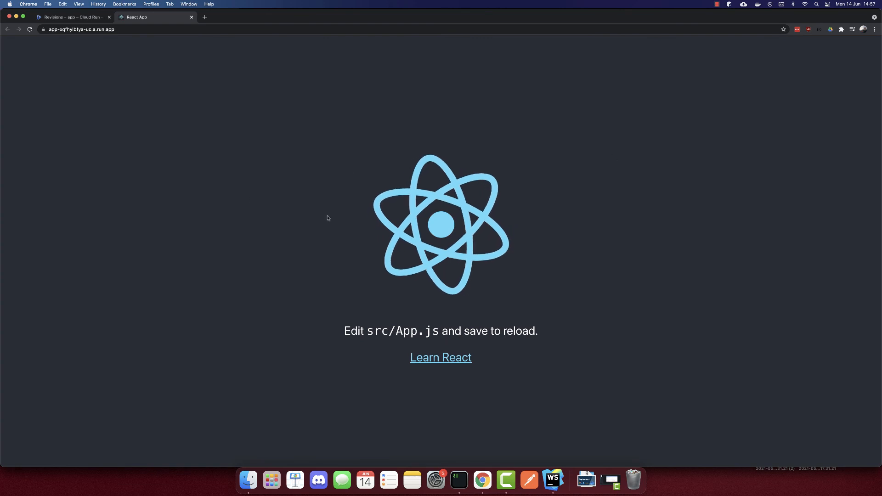
pyautogui.click(68, 17)
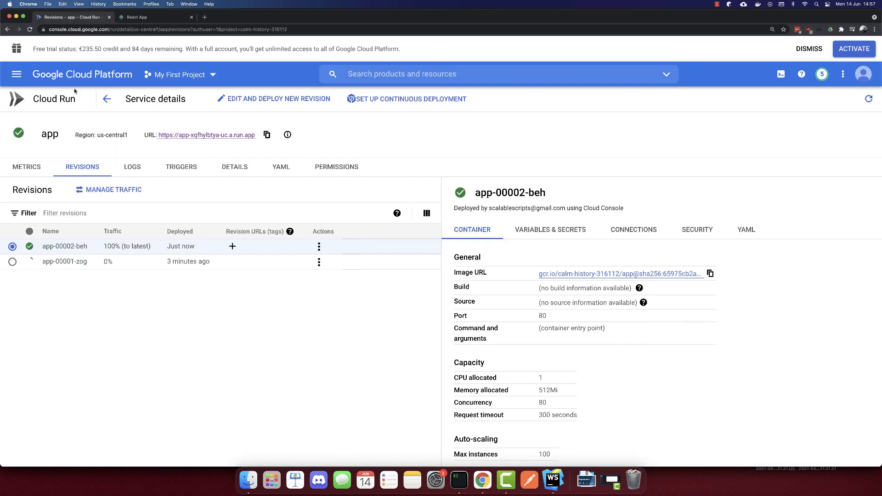
pyautogui.moveTo(124, 366)
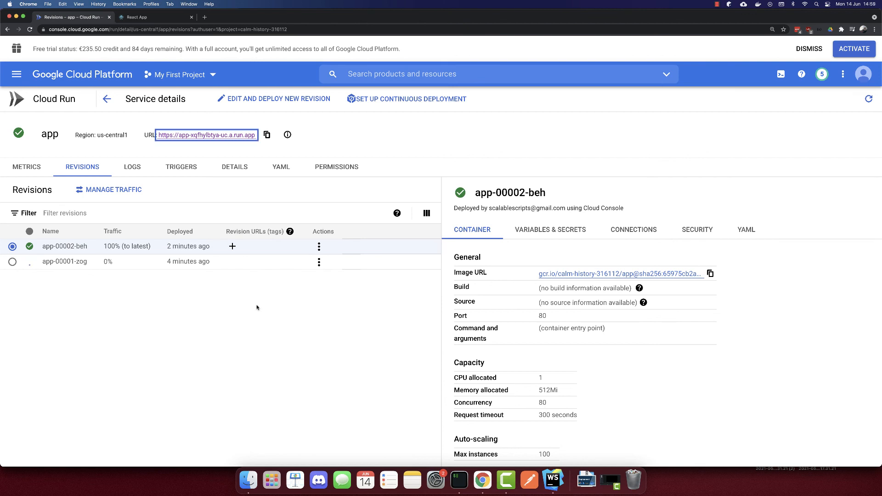
pyautogui.moveTo(254, 304)
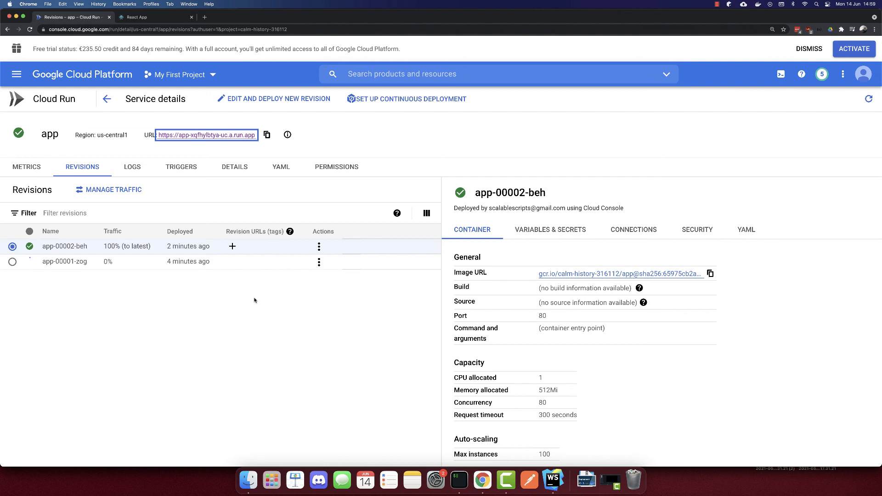